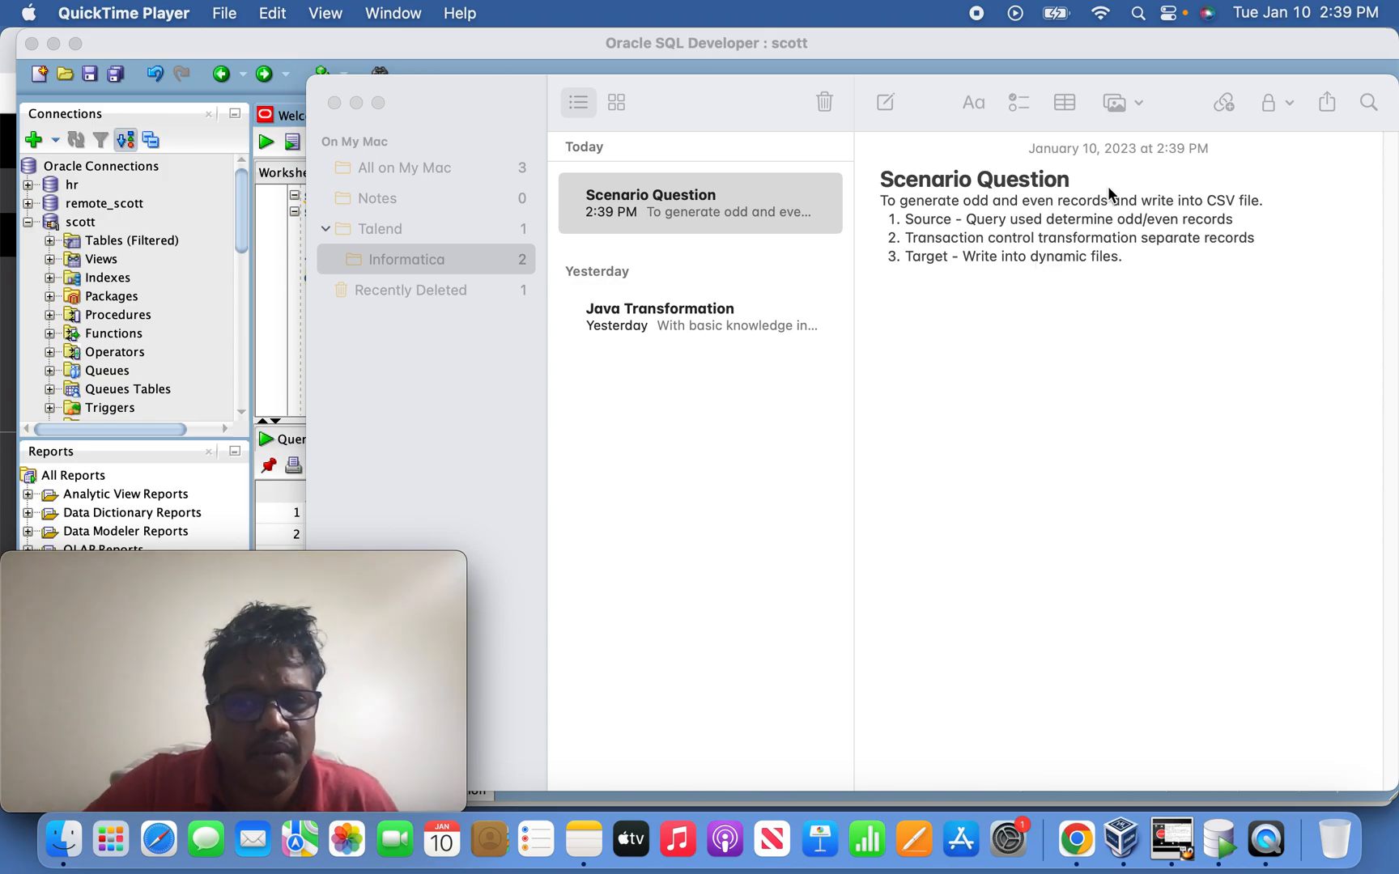
{"action": "mouse_move", "coordinate": [1156, 237]}
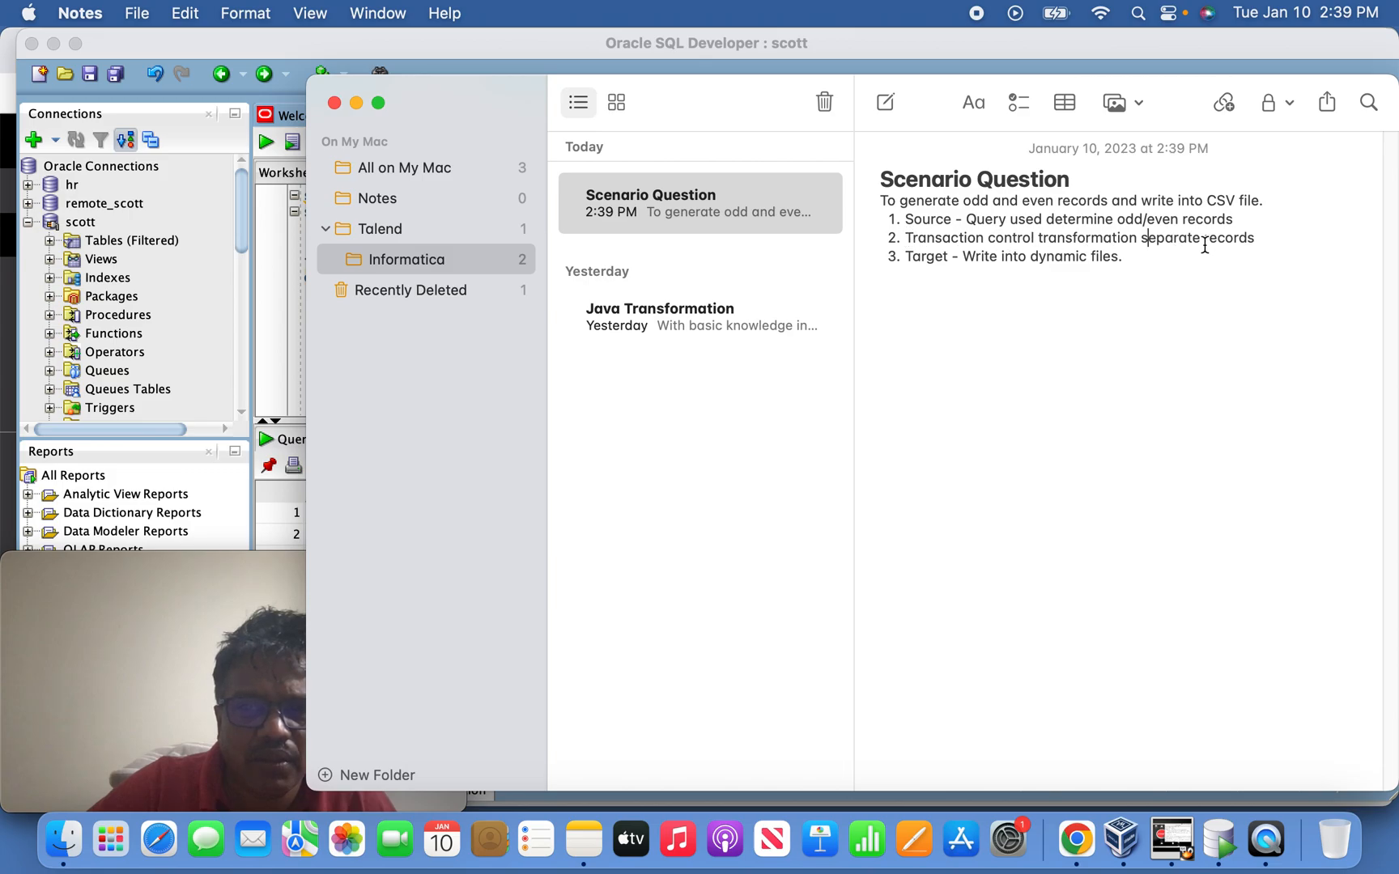
{"action": "mouse_move", "coordinate": [1113, 262]}
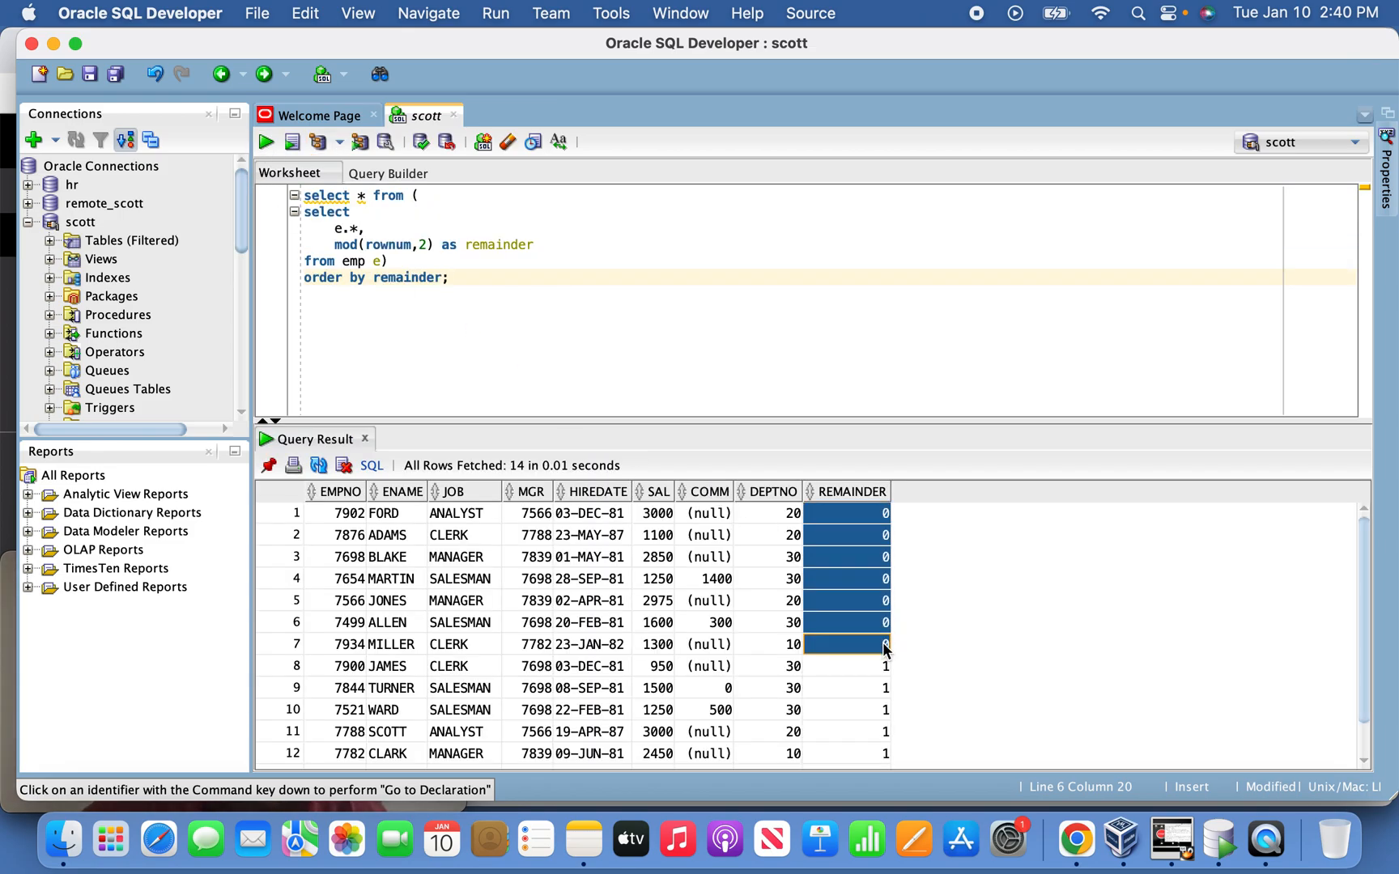
- In SQL Developer, inspect the query's REMAINDER column, where remainder-1 rows follow remainder-0 rows
{"action": "left_click", "coordinate": [845, 578]}
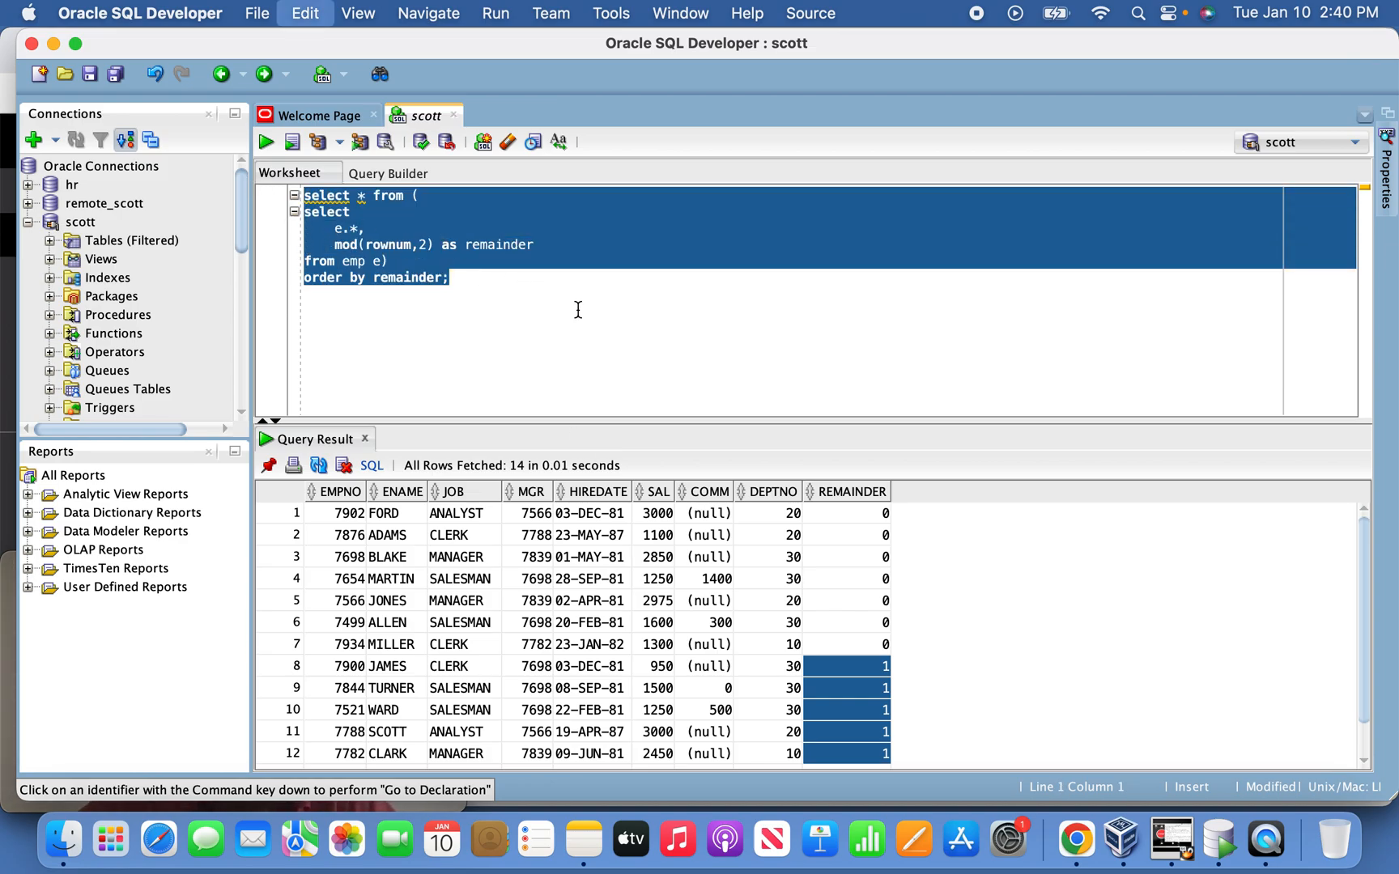
{"action": "mouse_move", "coordinate": [1076, 840]}
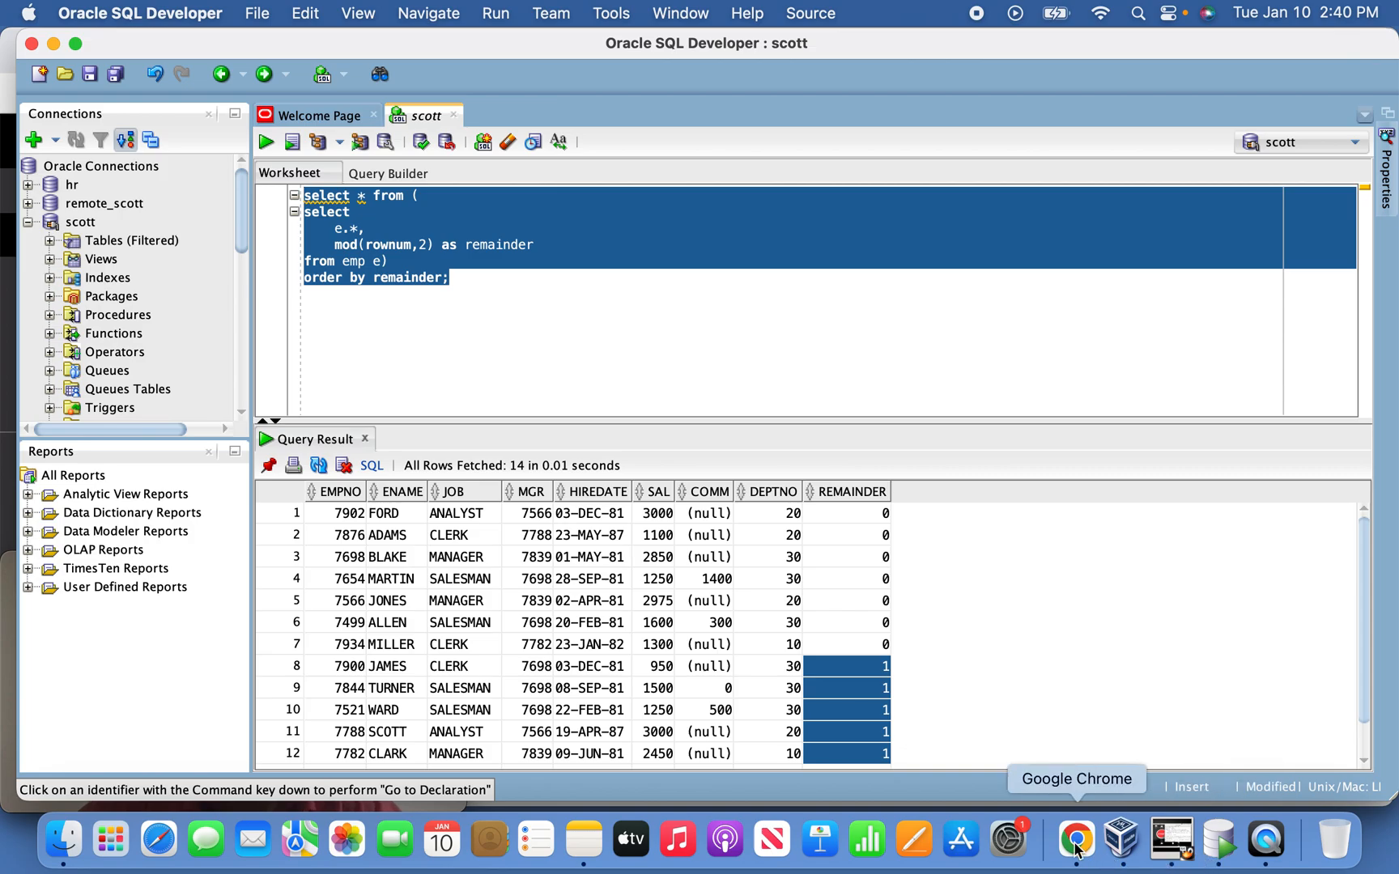
- Create a new mapping, Mapping9, and show its Source properties in full view
{"action": "left_click", "coordinate": [1076, 839]}
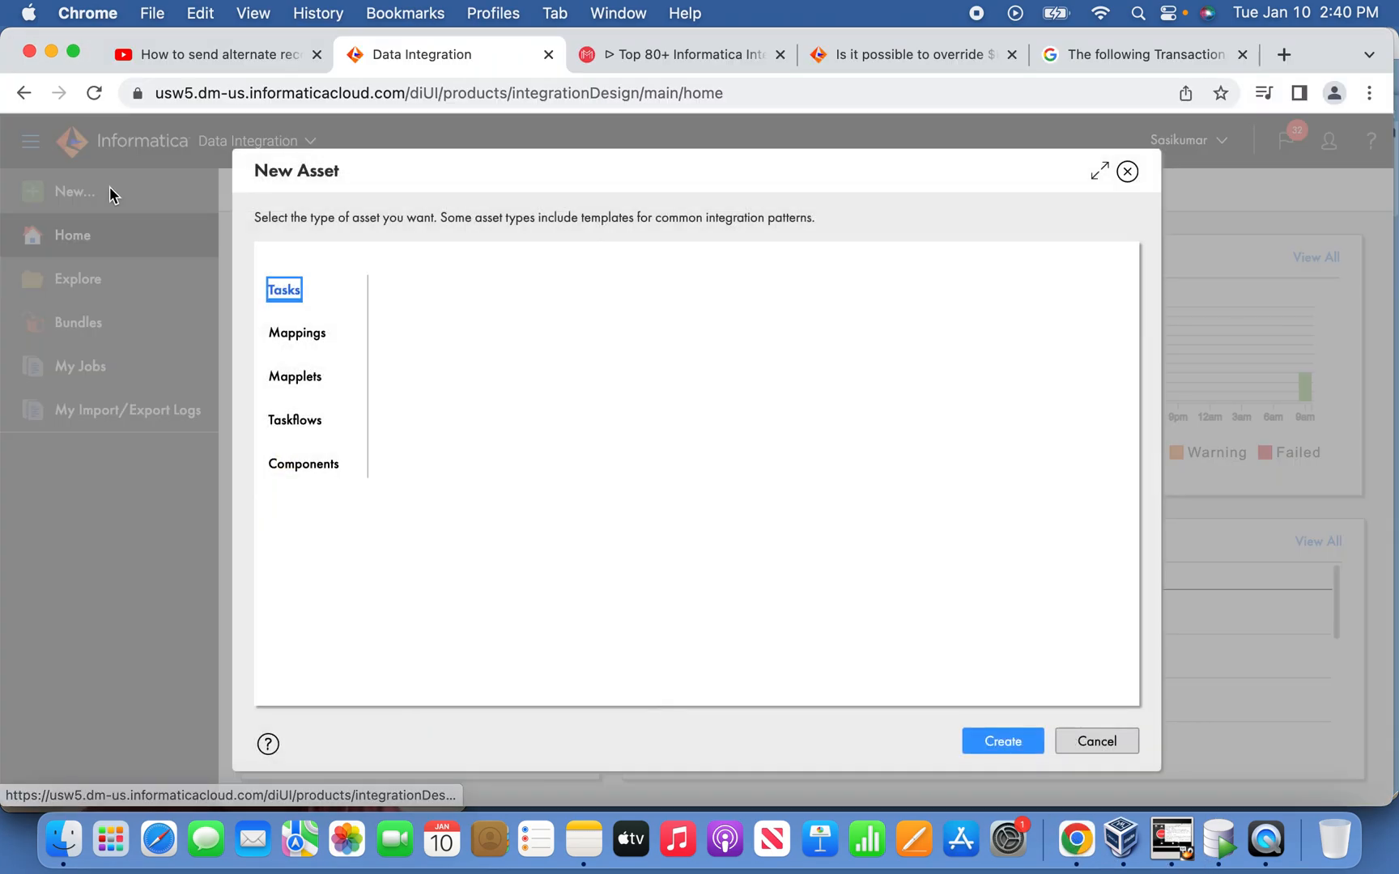
{"action": "left_click", "coordinate": [297, 333]}
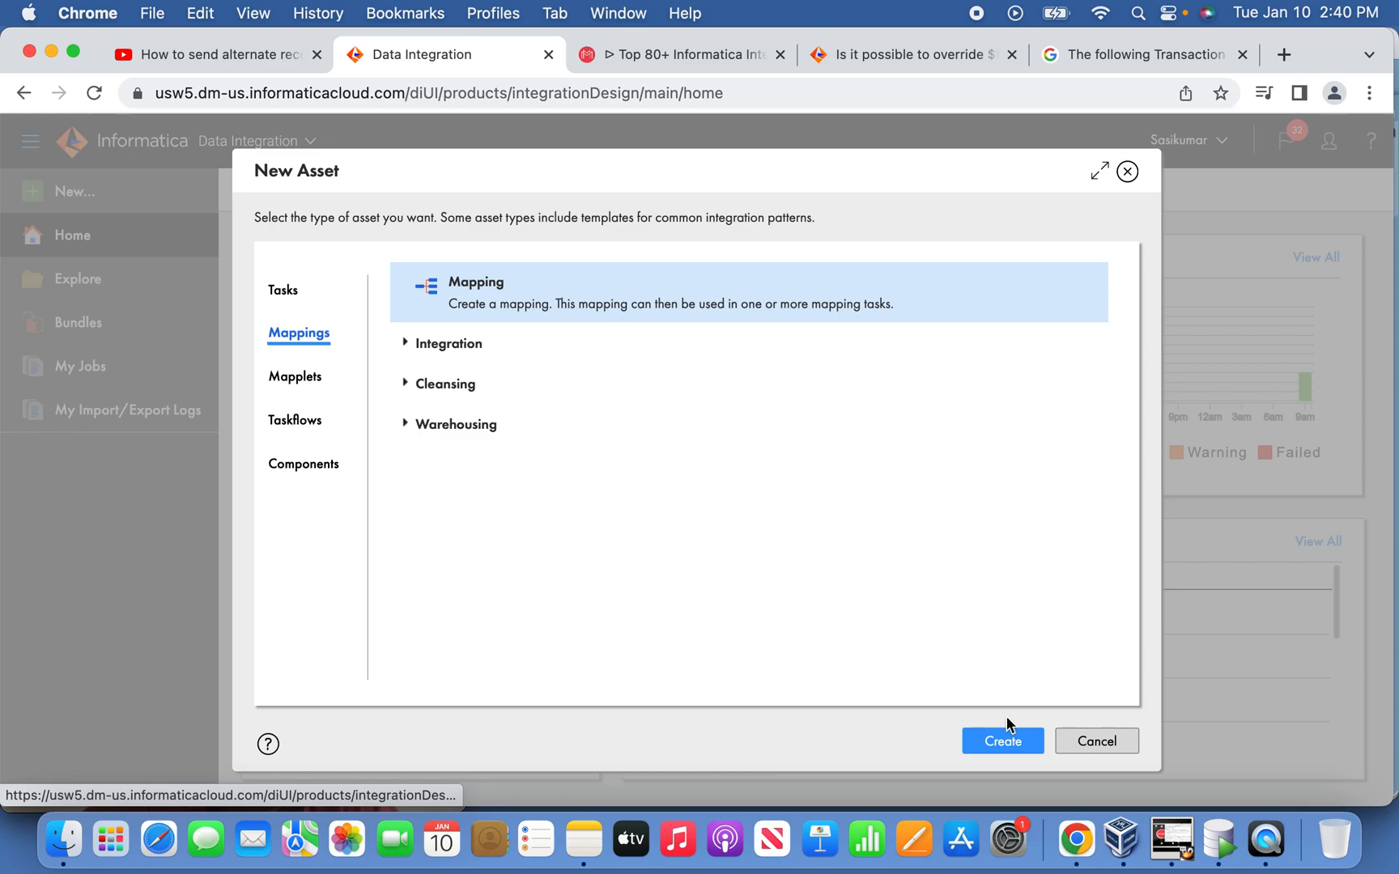
{"action": "left_click", "coordinate": [1001, 740]}
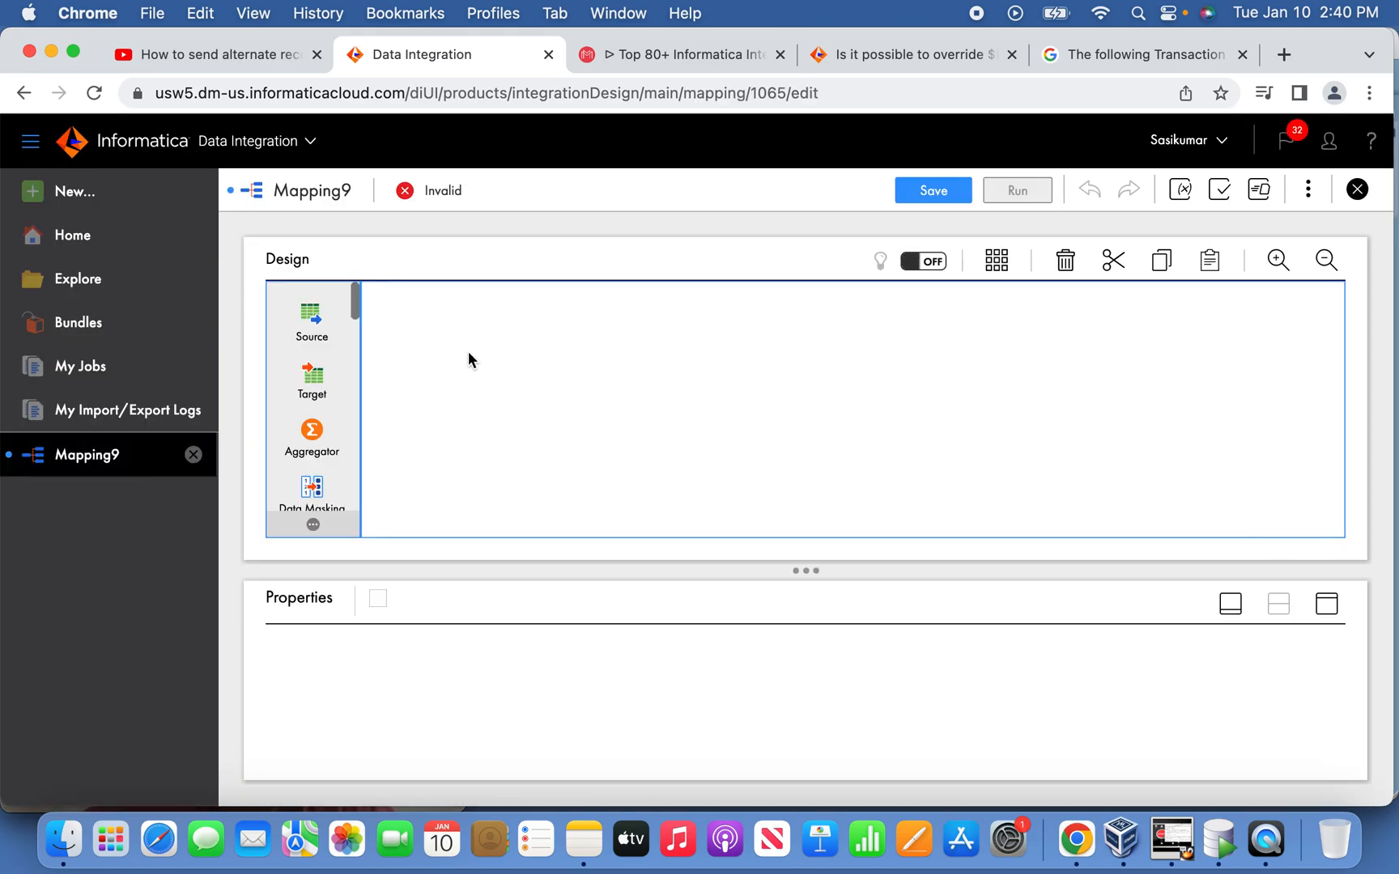
{"action": "left_click", "coordinate": [923, 260]}
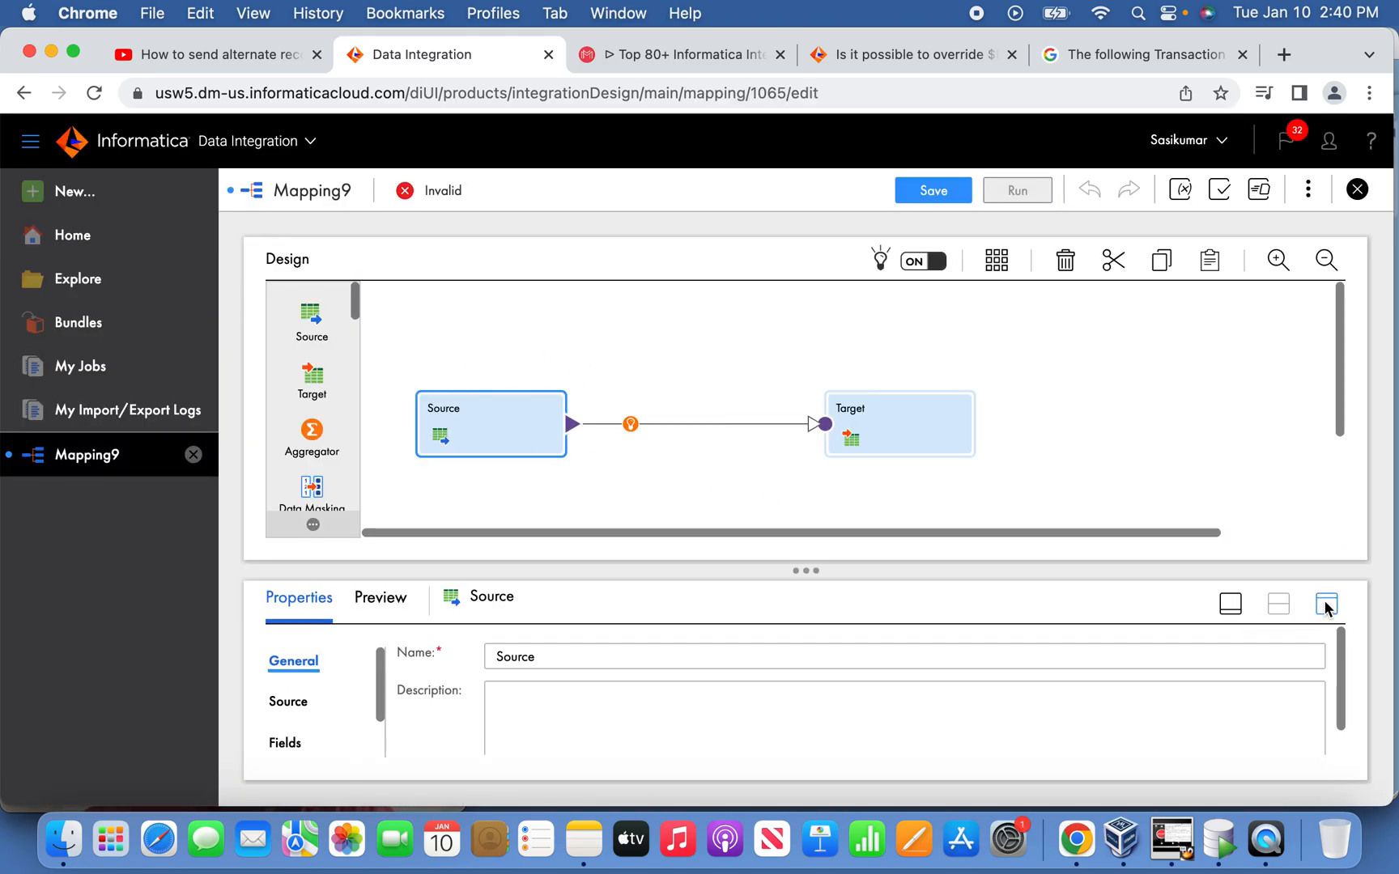
{"action": "left_click", "coordinate": [1327, 607]}
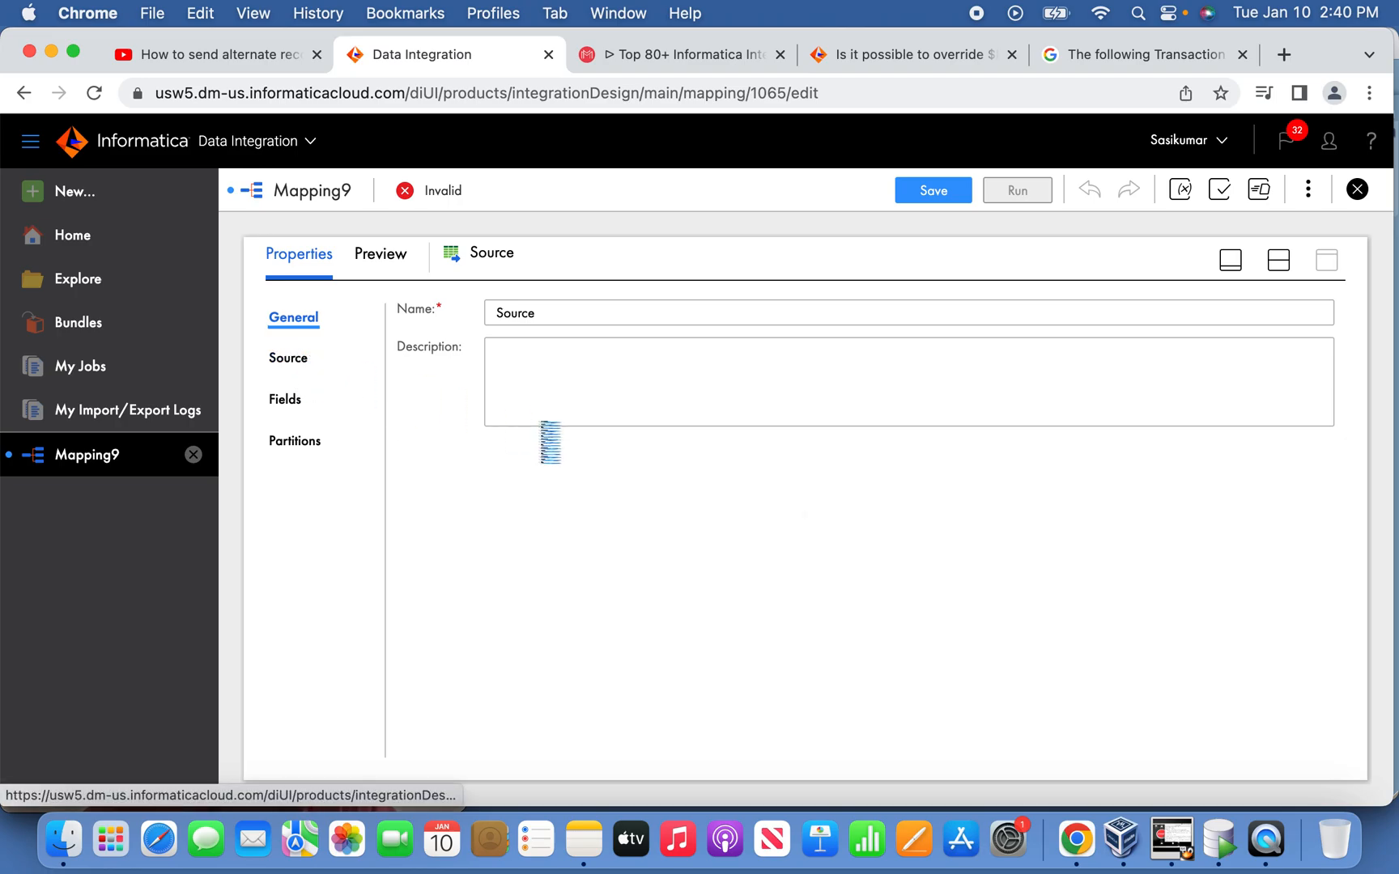
- Set the Source to OracleScott_Remote with a custom remainder Query, then preview its rows
{"action": "left_click", "coordinate": [288, 359]}
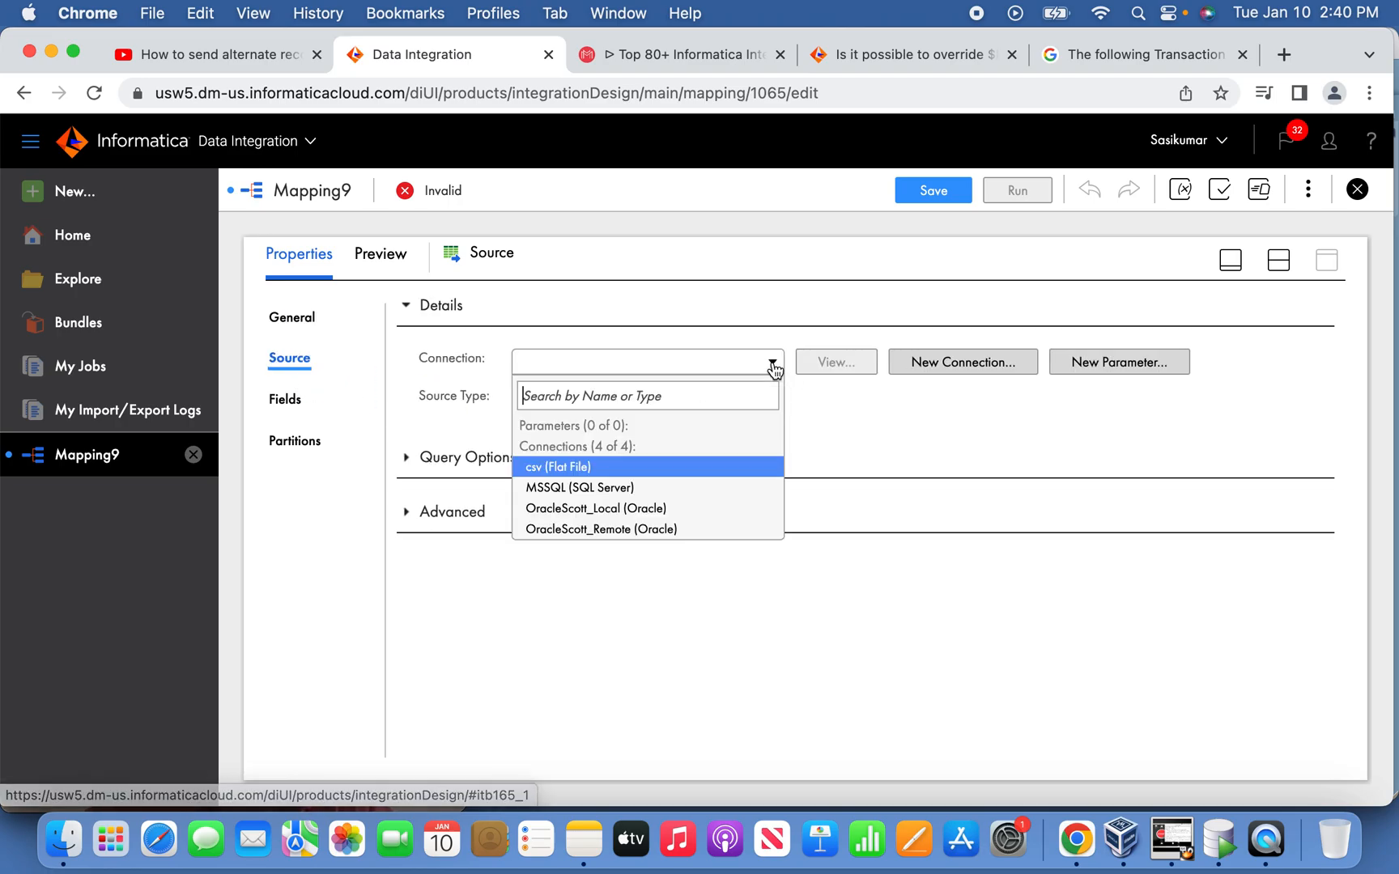
{"action": "left_click", "coordinate": [602, 529]}
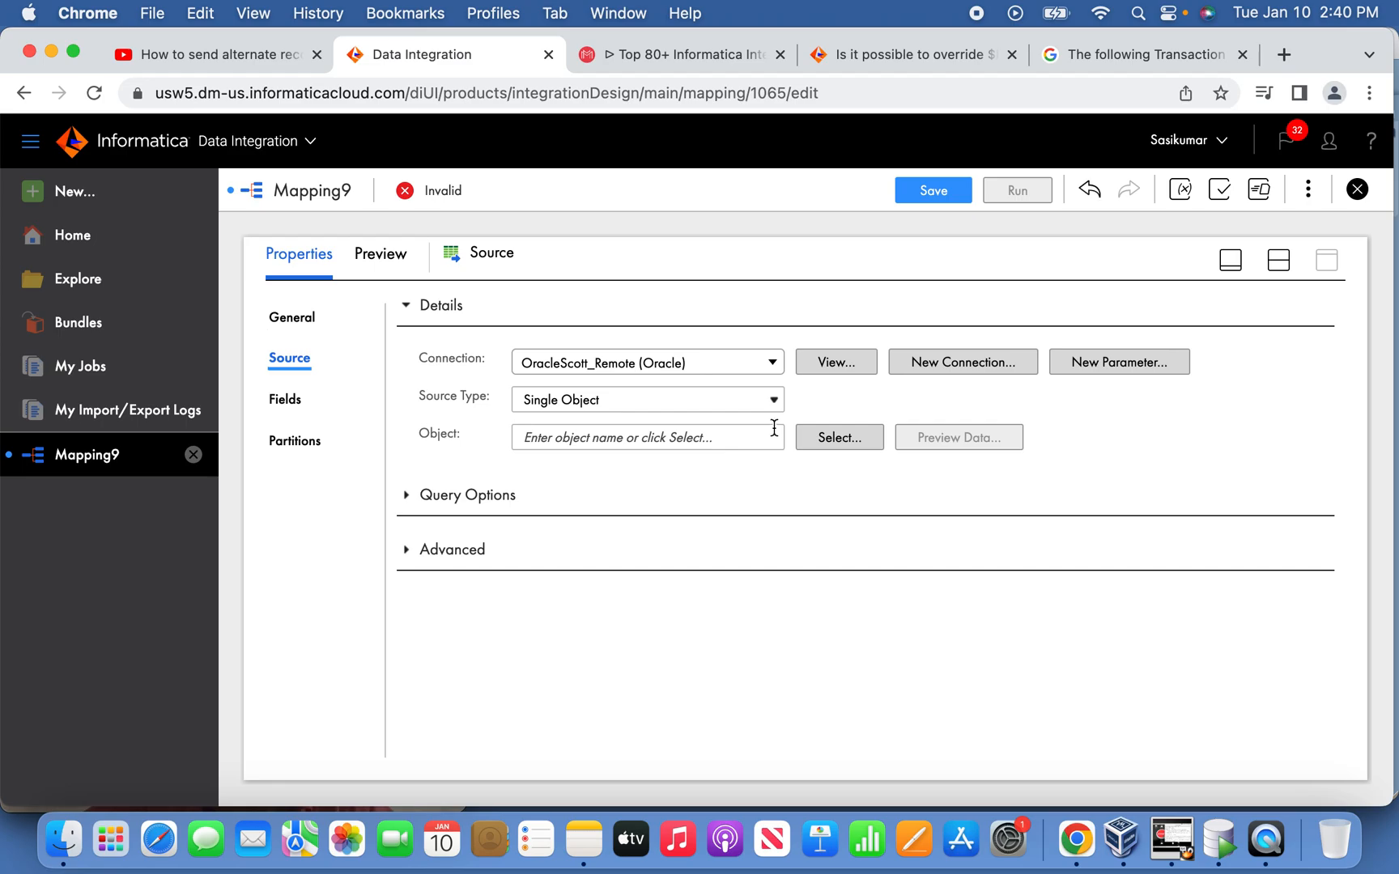
{"action": "left_click", "coordinate": [837, 437]}
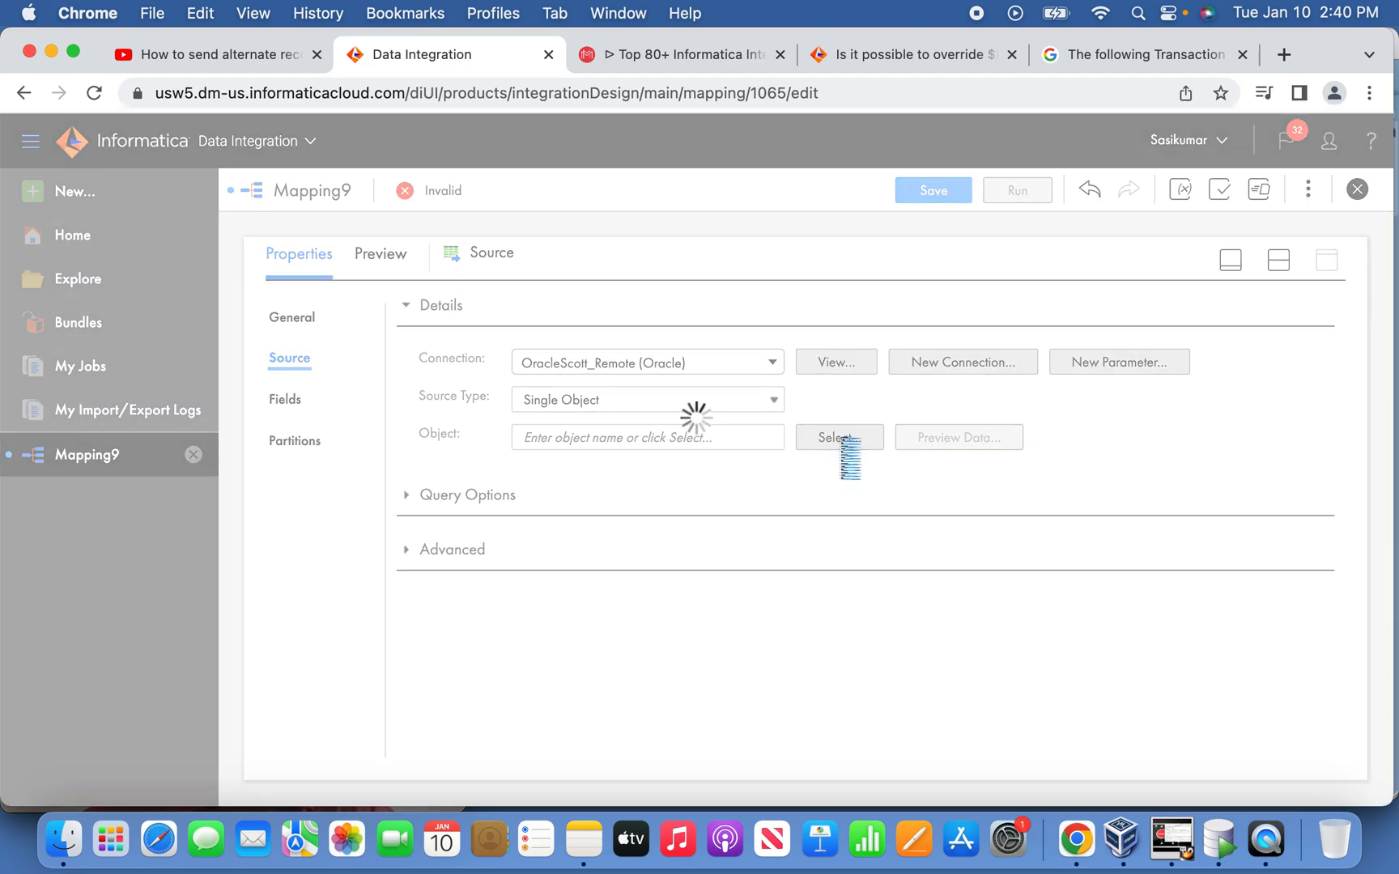
{"action": "left_click", "coordinate": [837, 437]}
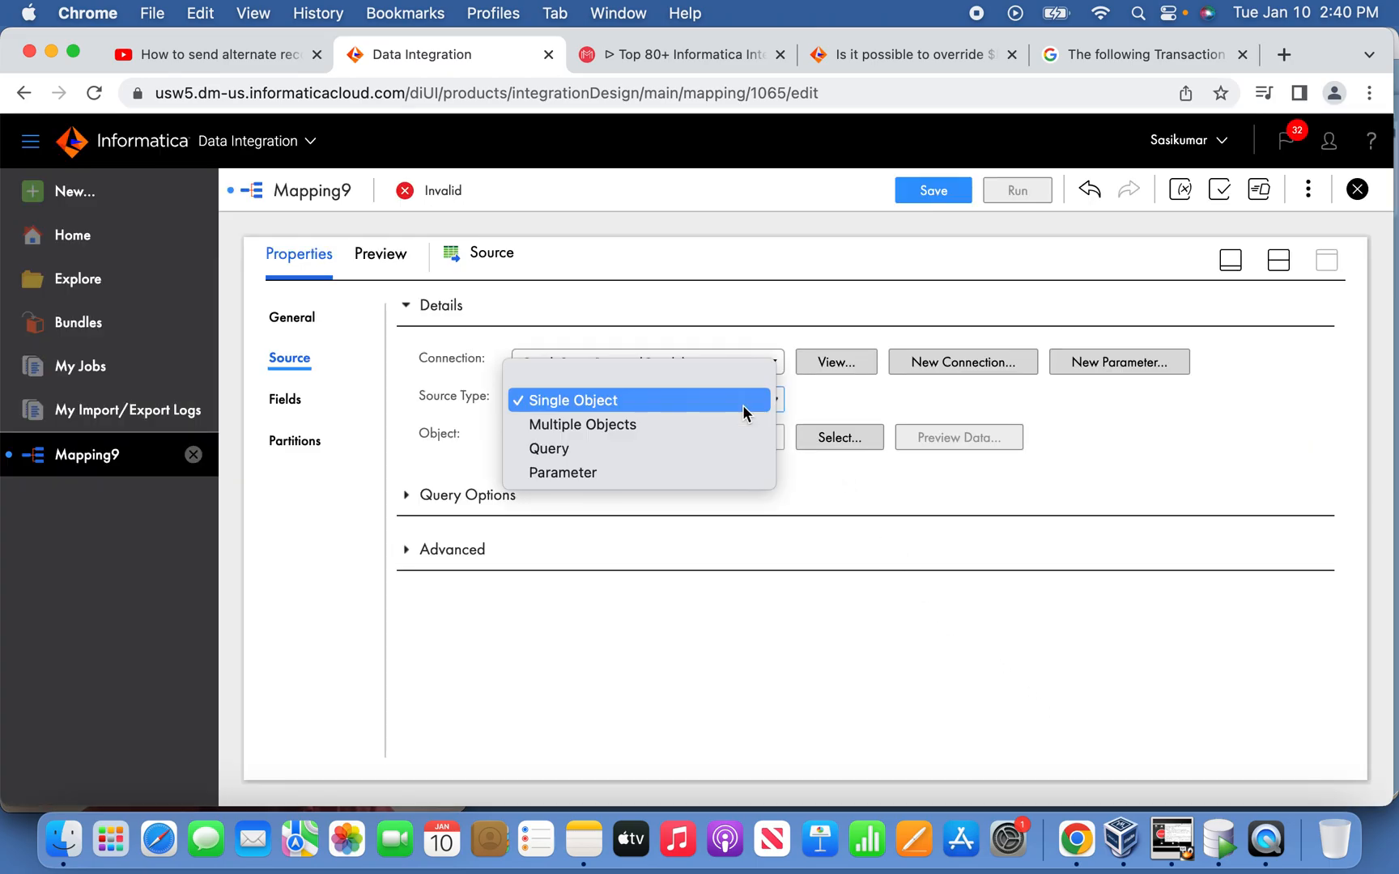
{"action": "left_click", "coordinate": [549, 448]}
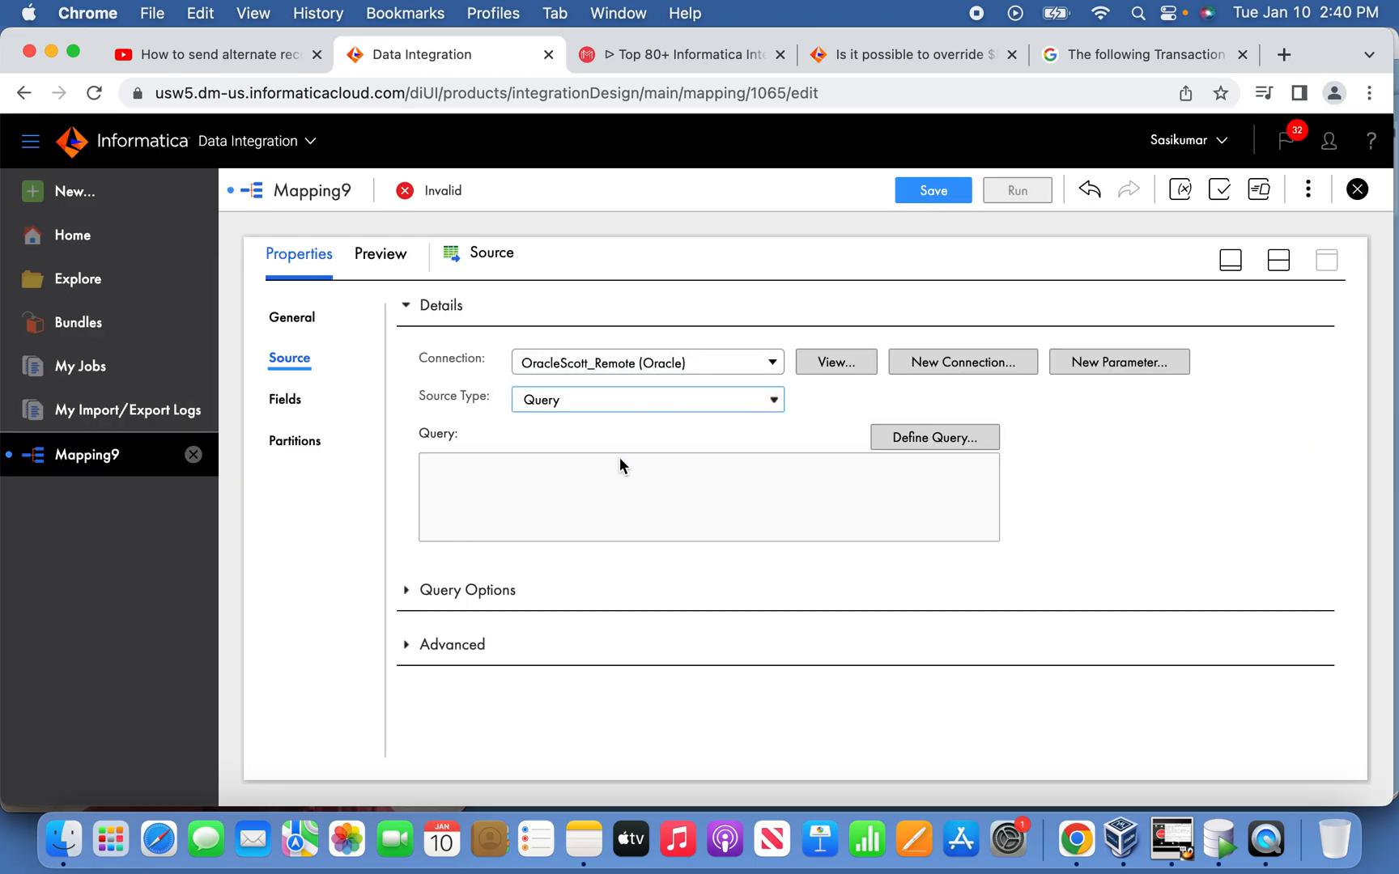
{"action": "left_click", "coordinate": [933, 437]}
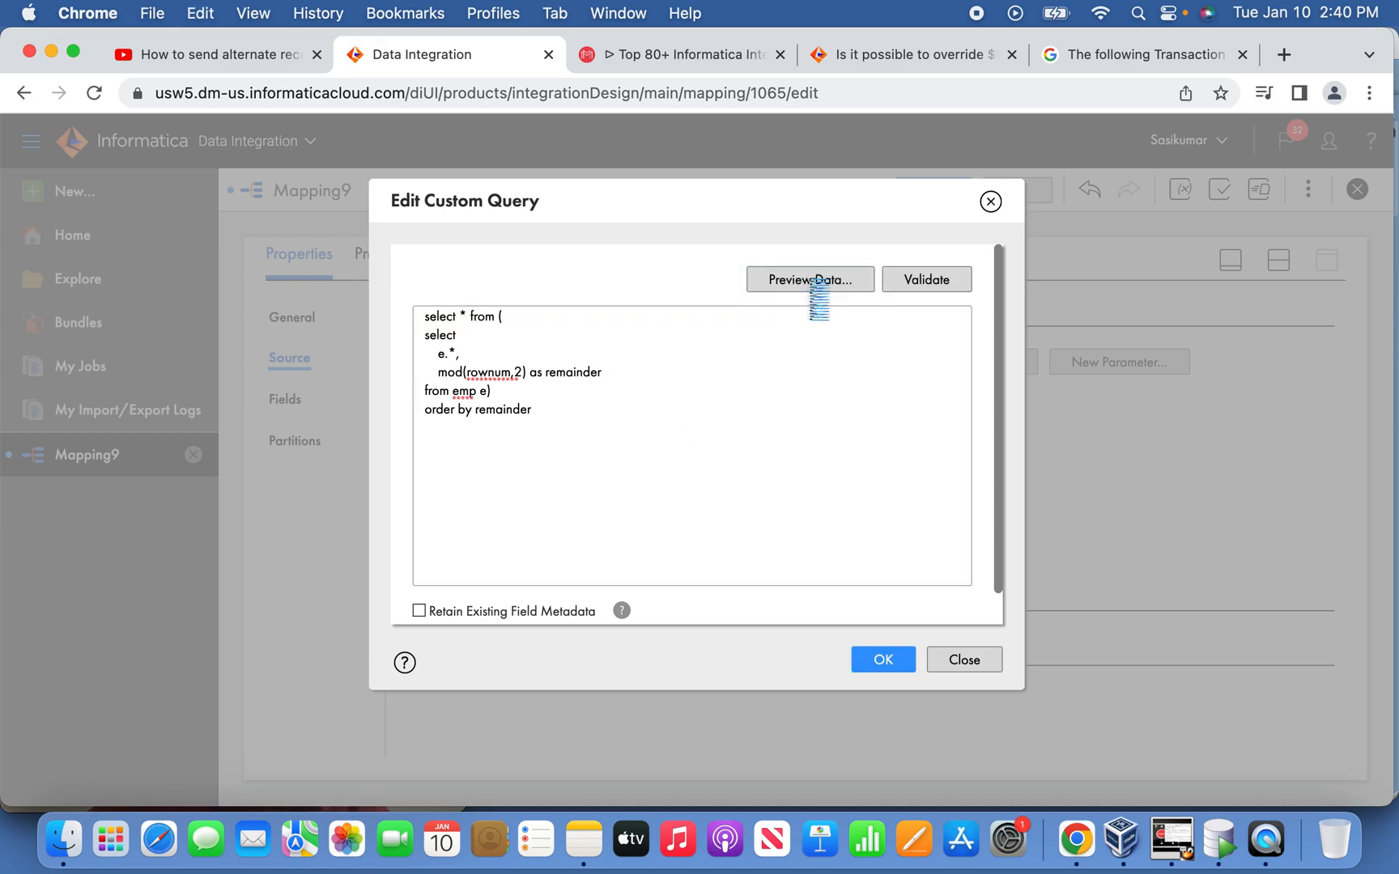
{"action": "left_click", "coordinate": [808, 279]}
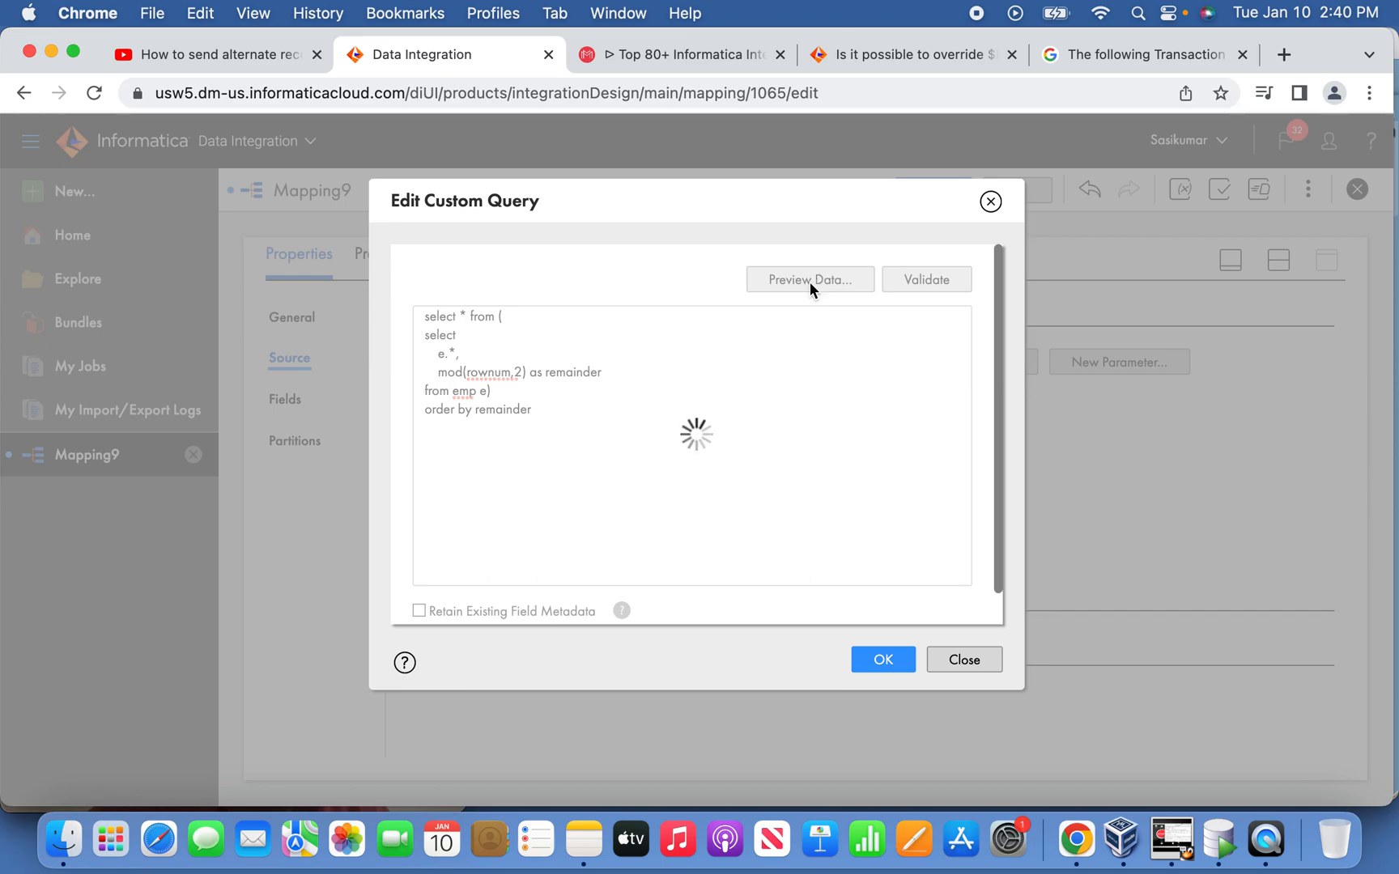
{"action": "left_click", "coordinate": [808, 279]}
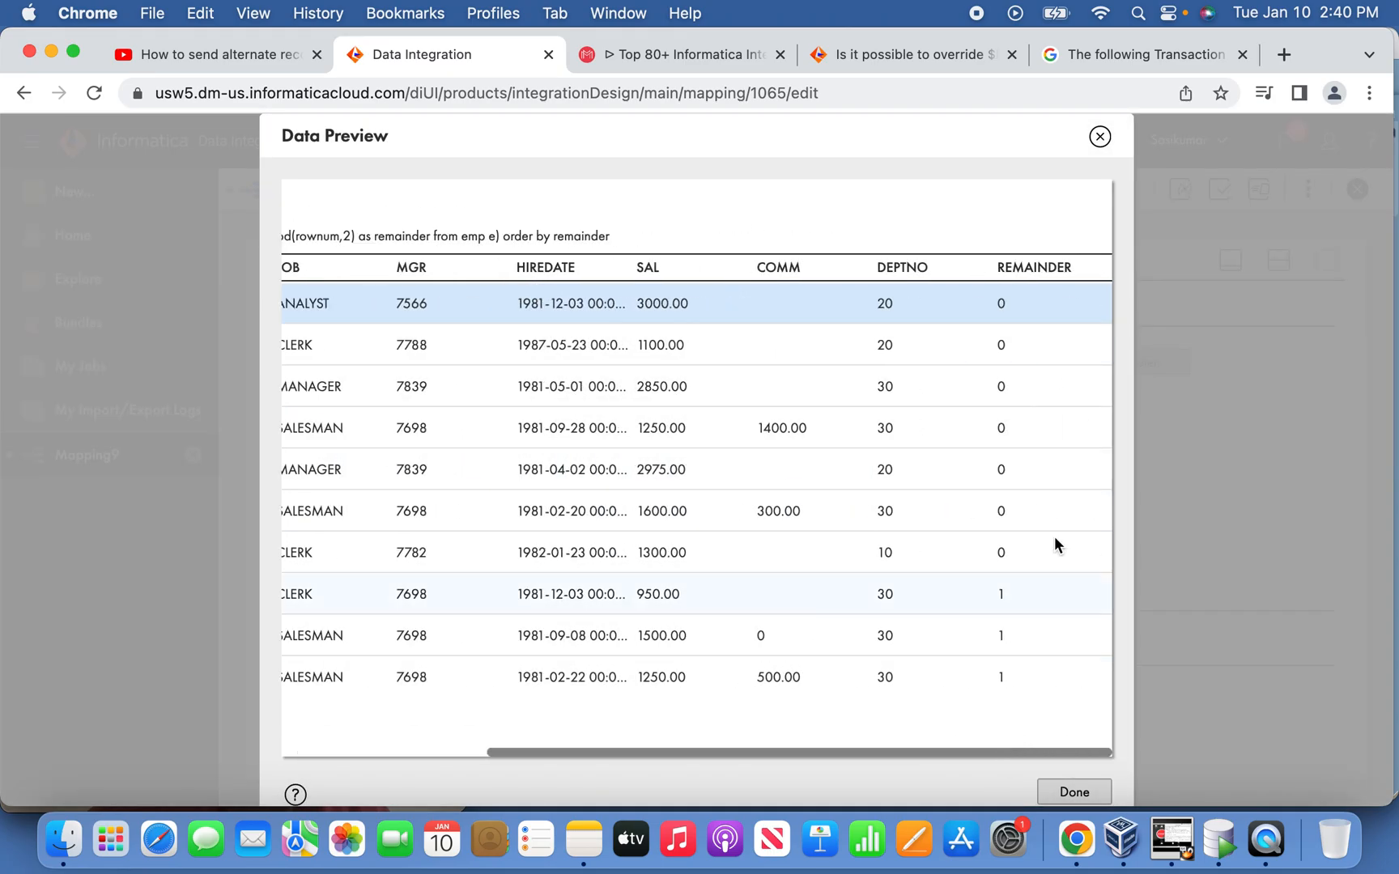
{"action": "mouse_move", "coordinate": [1073, 792]}
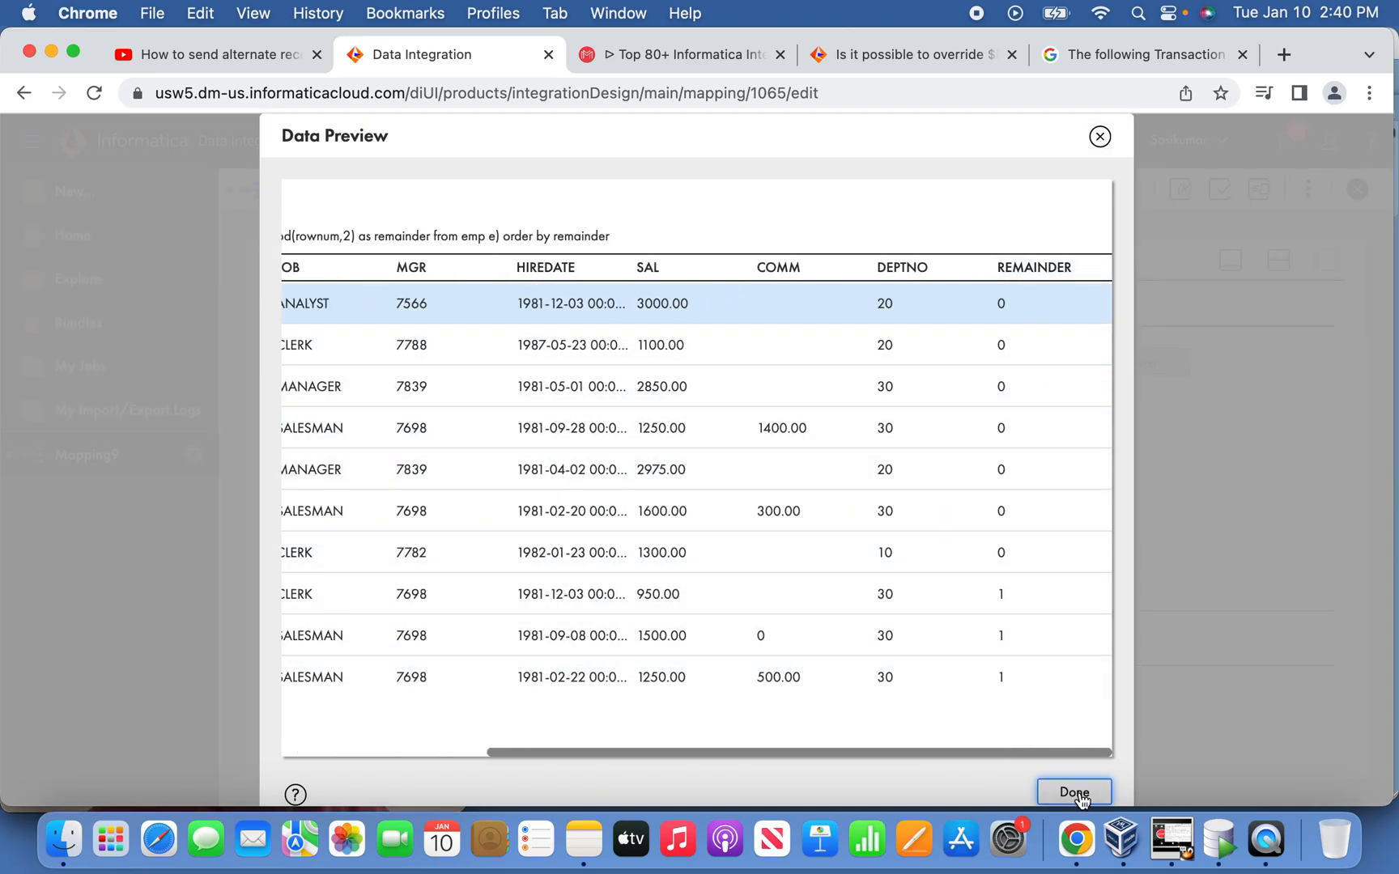
- Close the preview and insert a Transaction Control on the Source–Target link
{"action": "left_click", "coordinate": [1073, 793]}
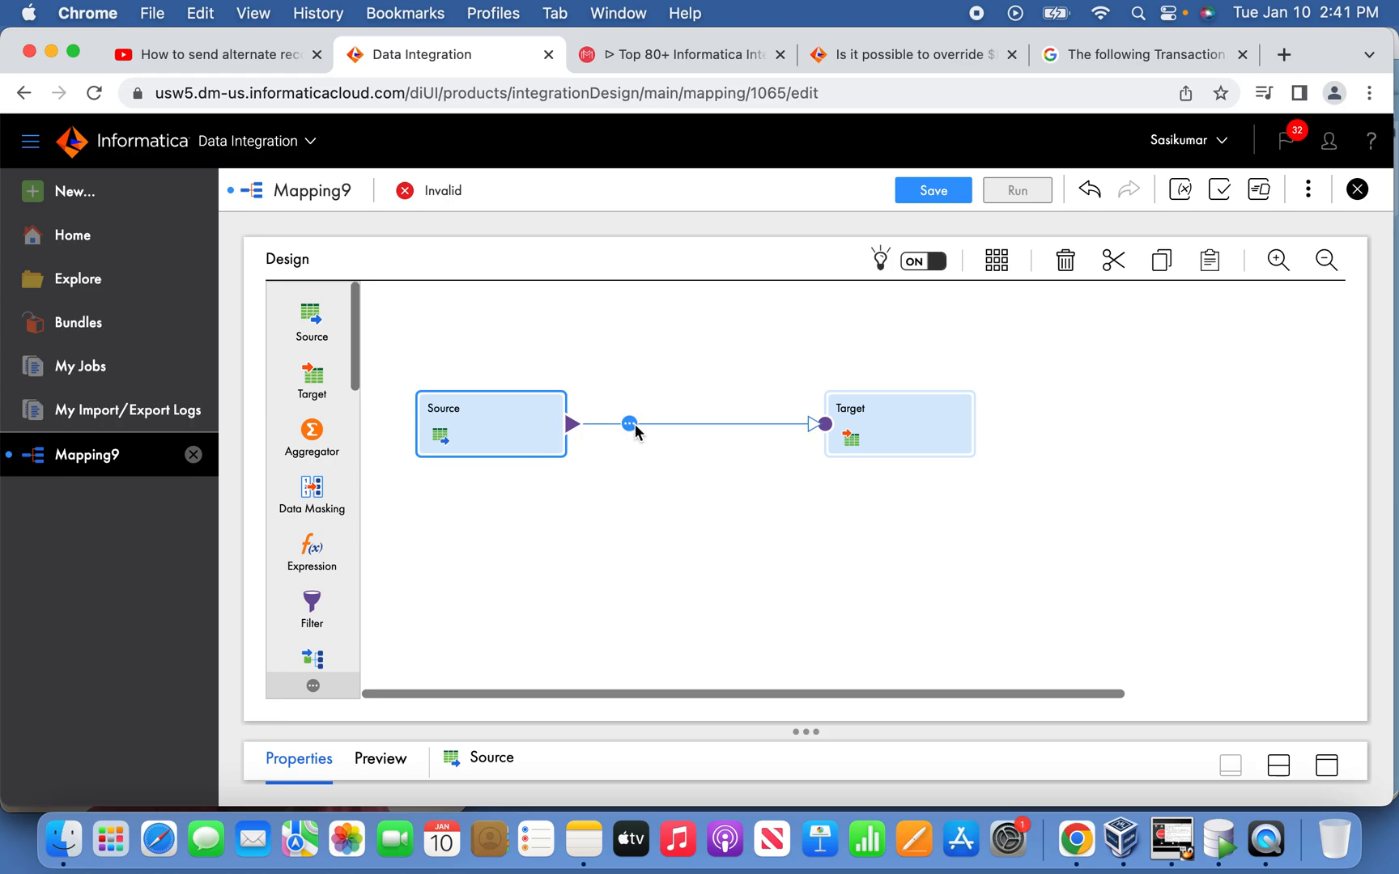
{"action": "left_click", "coordinate": [628, 424]}
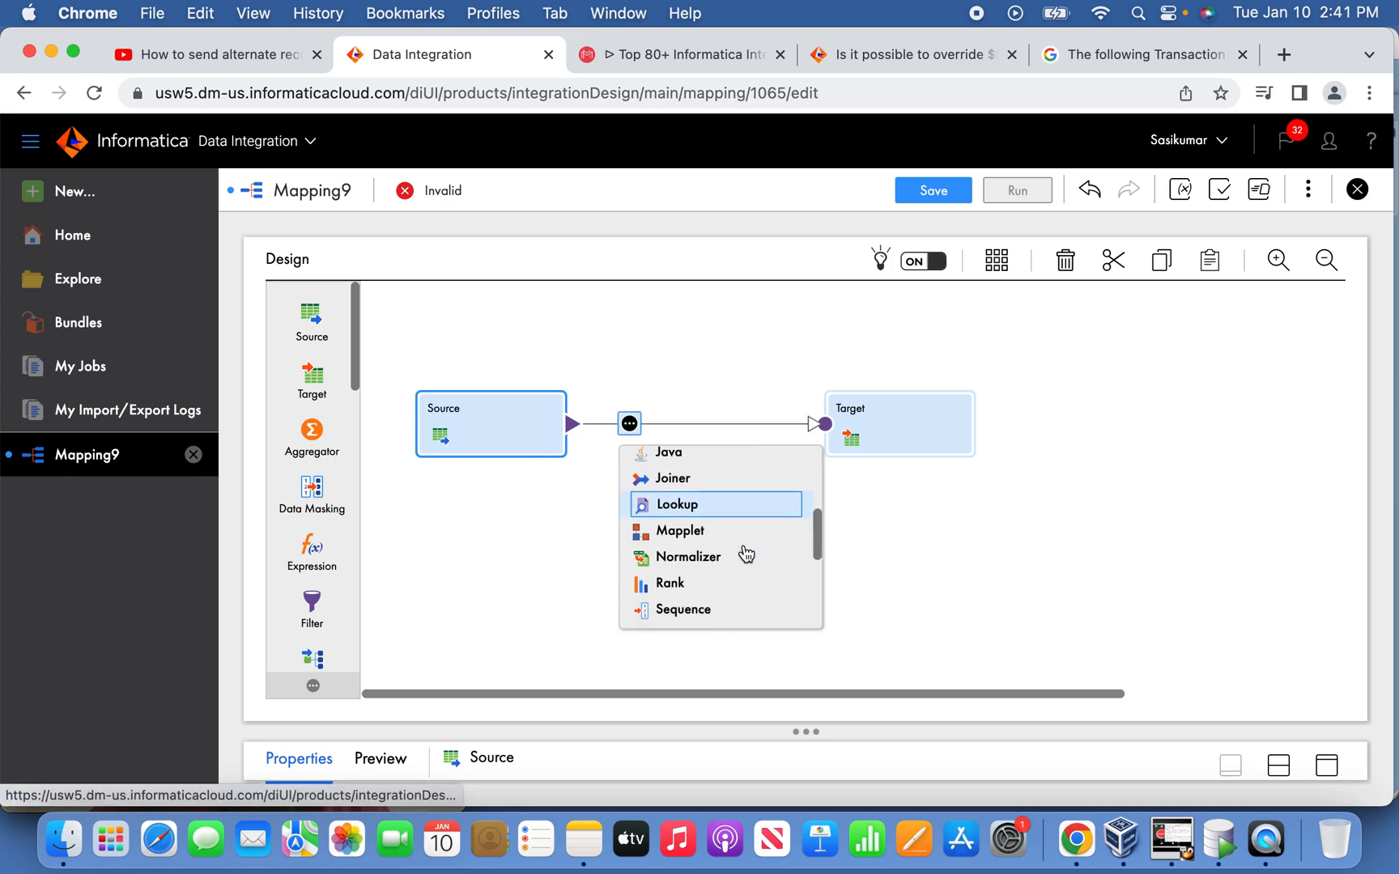
{"action": "scroll", "scroll_direction": "down", "scroll_amount": 3}
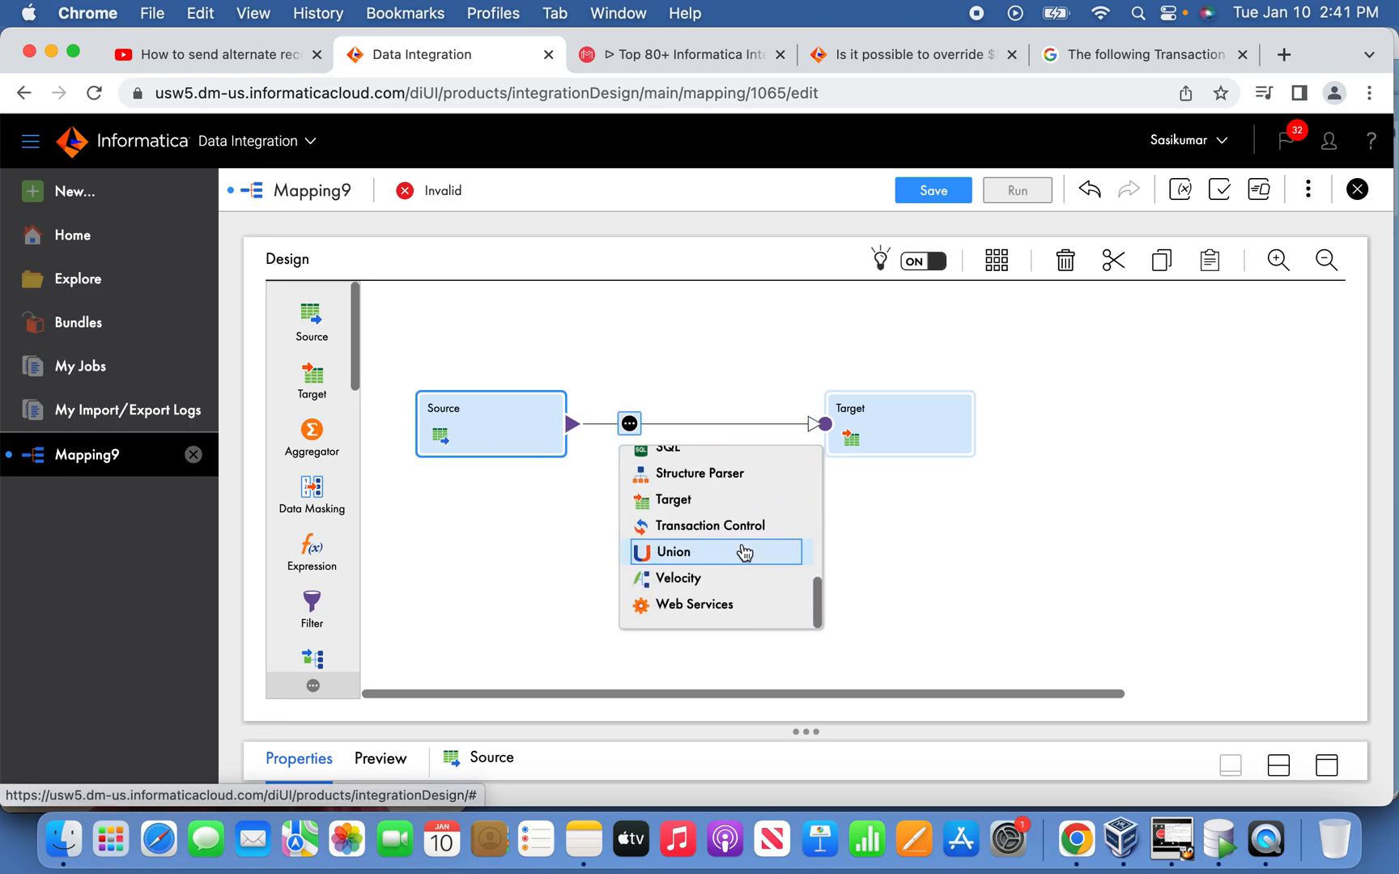
{"action": "left_click", "coordinate": [711, 525]}
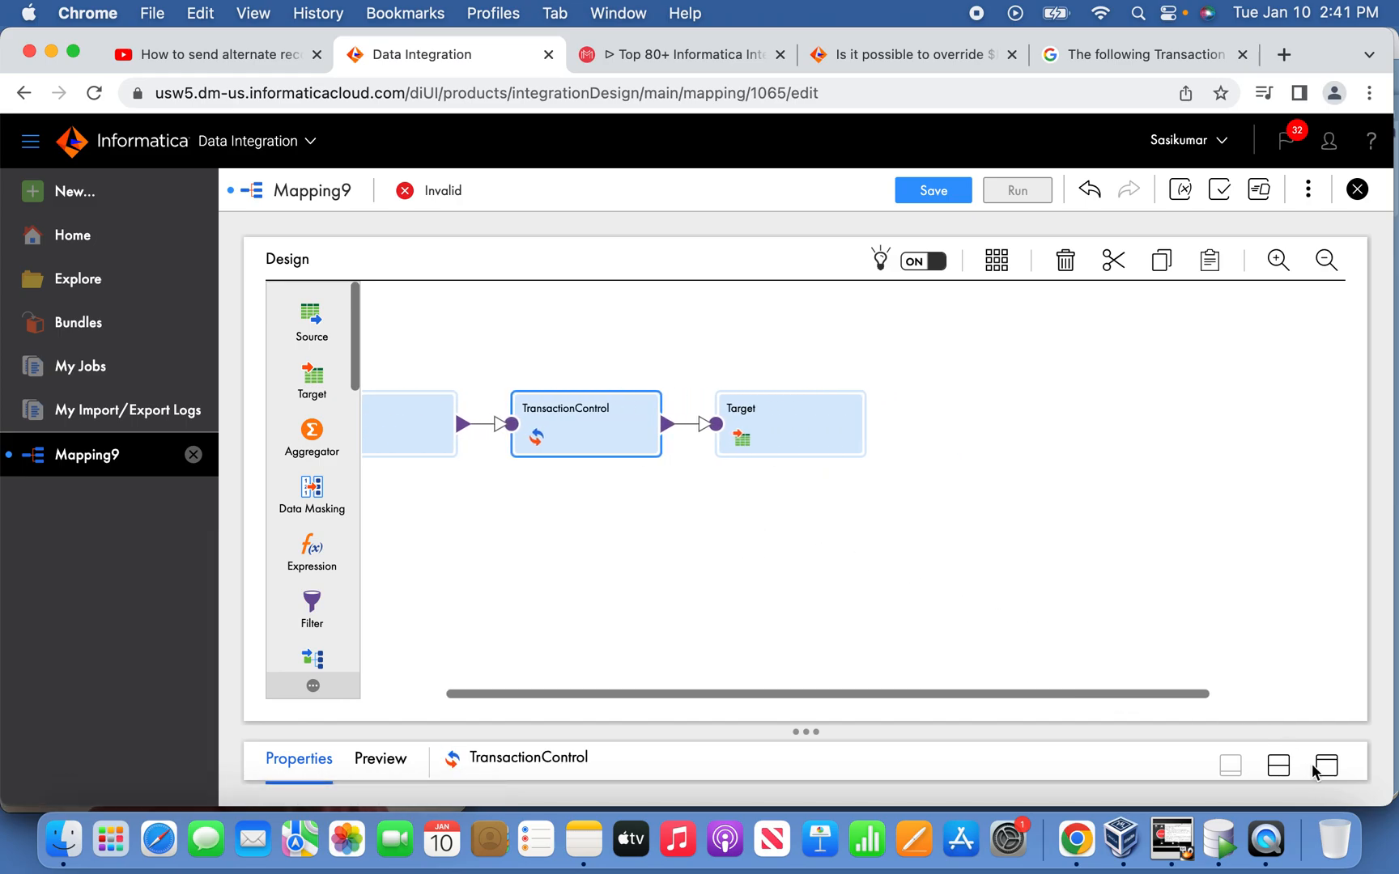
- Set Transaction Control: If REMAINDER value changes, Commit Before, Else Continue Transaction
{"action": "left_click", "coordinate": [1324, 766]}
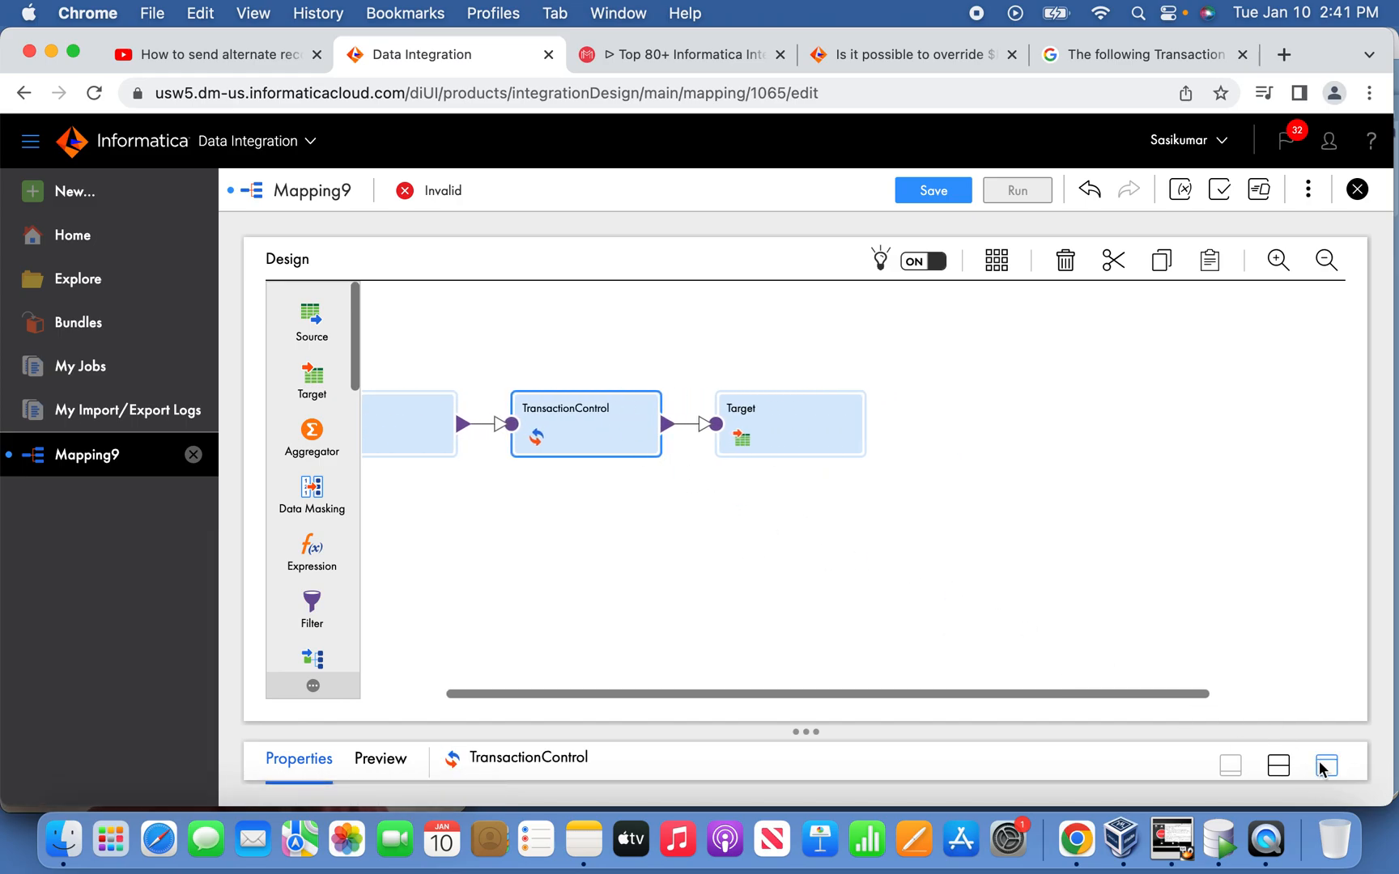
{"action": "left_click", "coordinate": [1325, 766]}
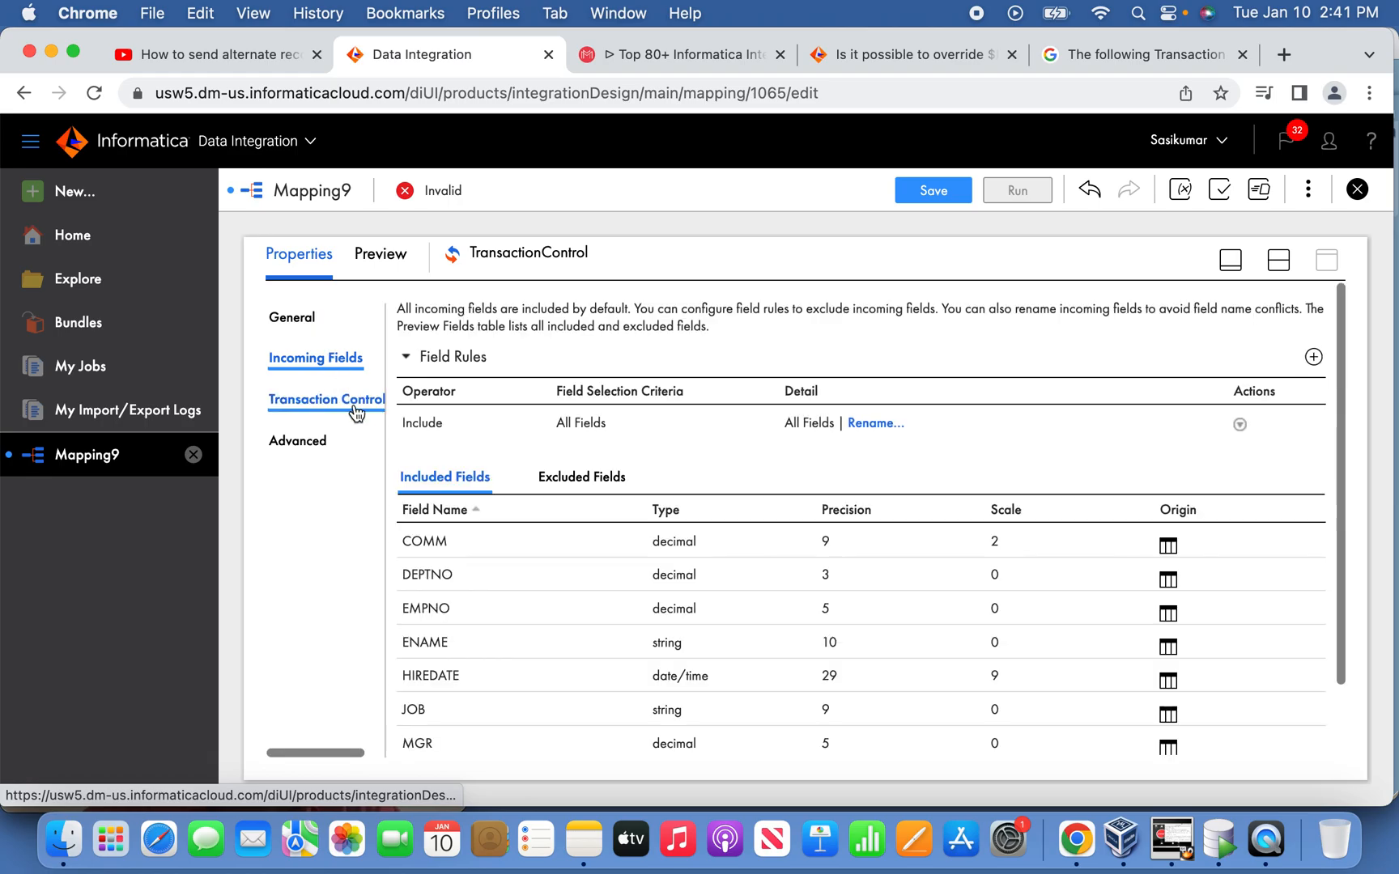
{"action": "left_click", "coordinate": [326, 399]}
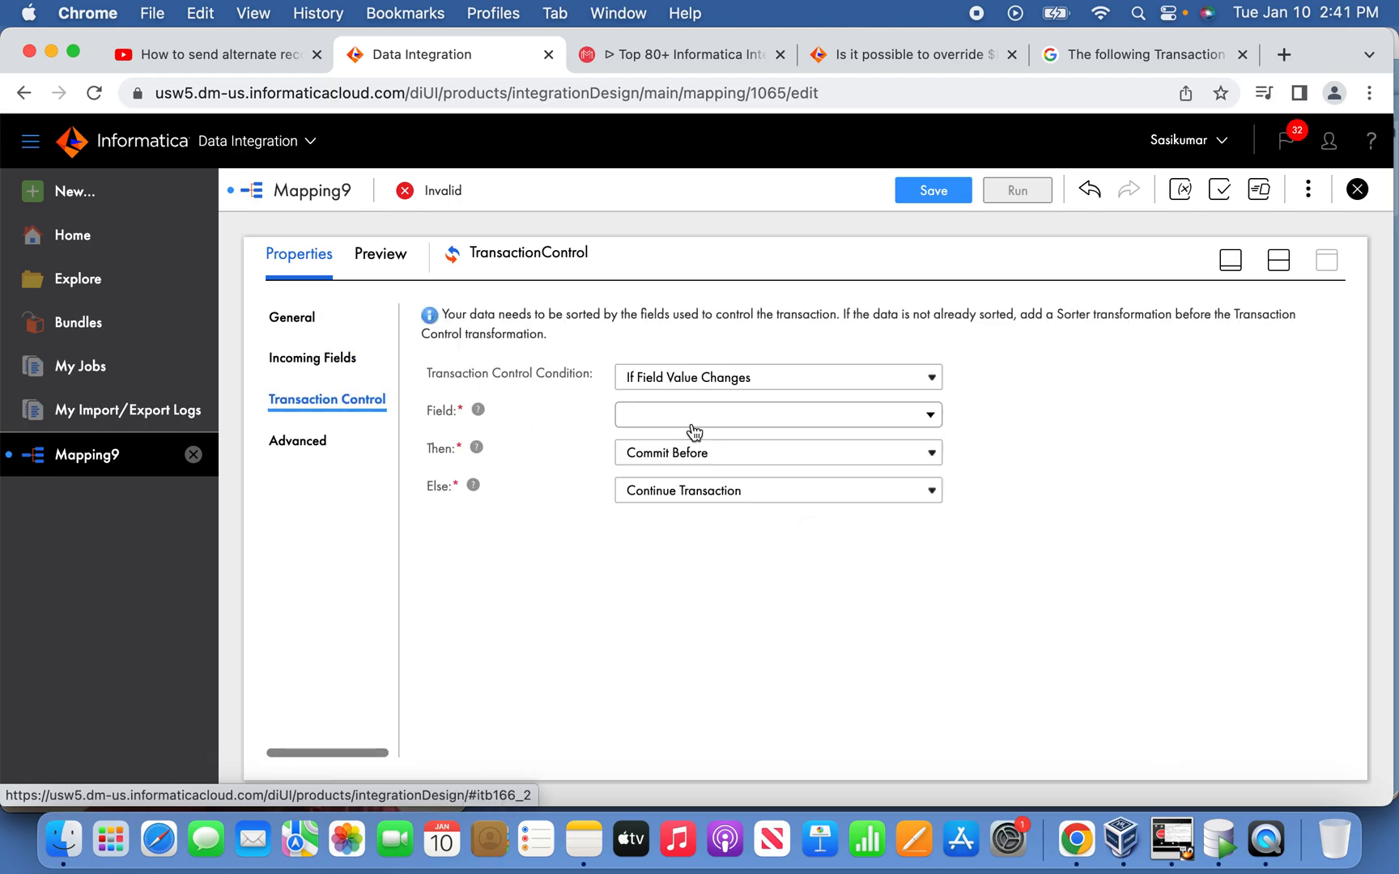
{"action": "left_click", "coordinate": [777, 414]}
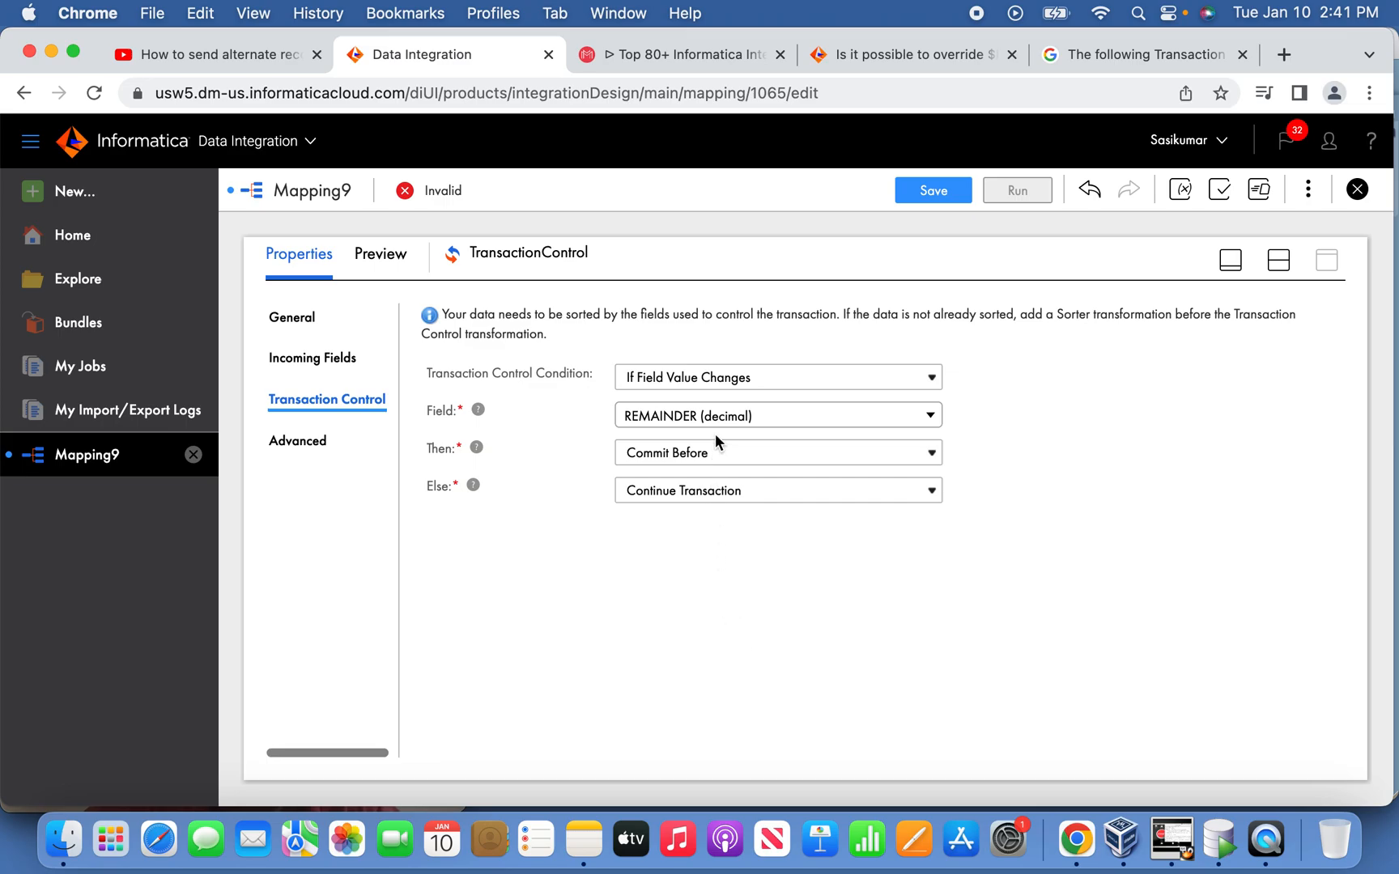
{"action": "mouse_move", "coordinate": [731, 435]}
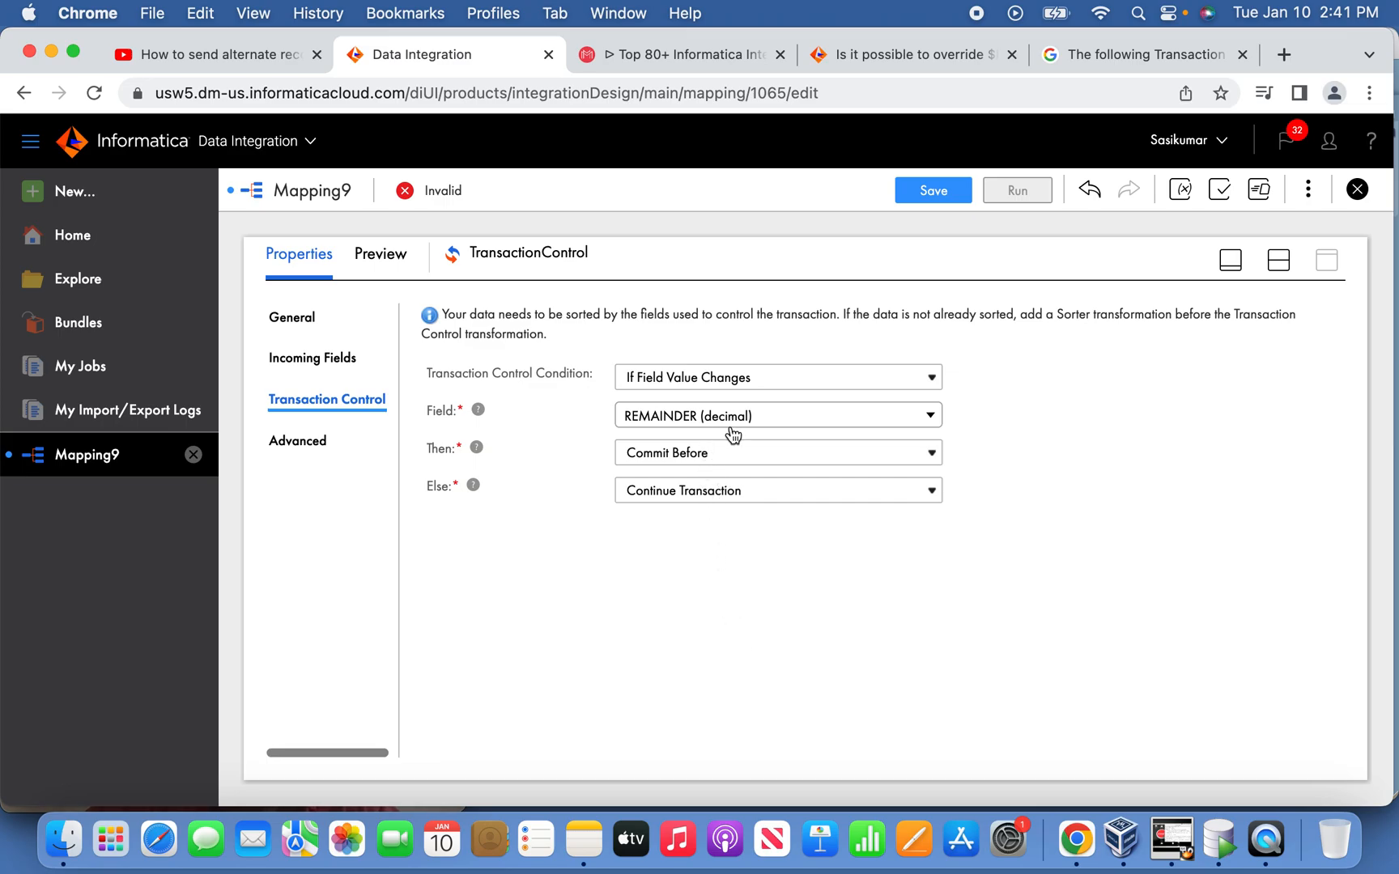
{"action": "mouse_move", "coordinate": [738, 473]}
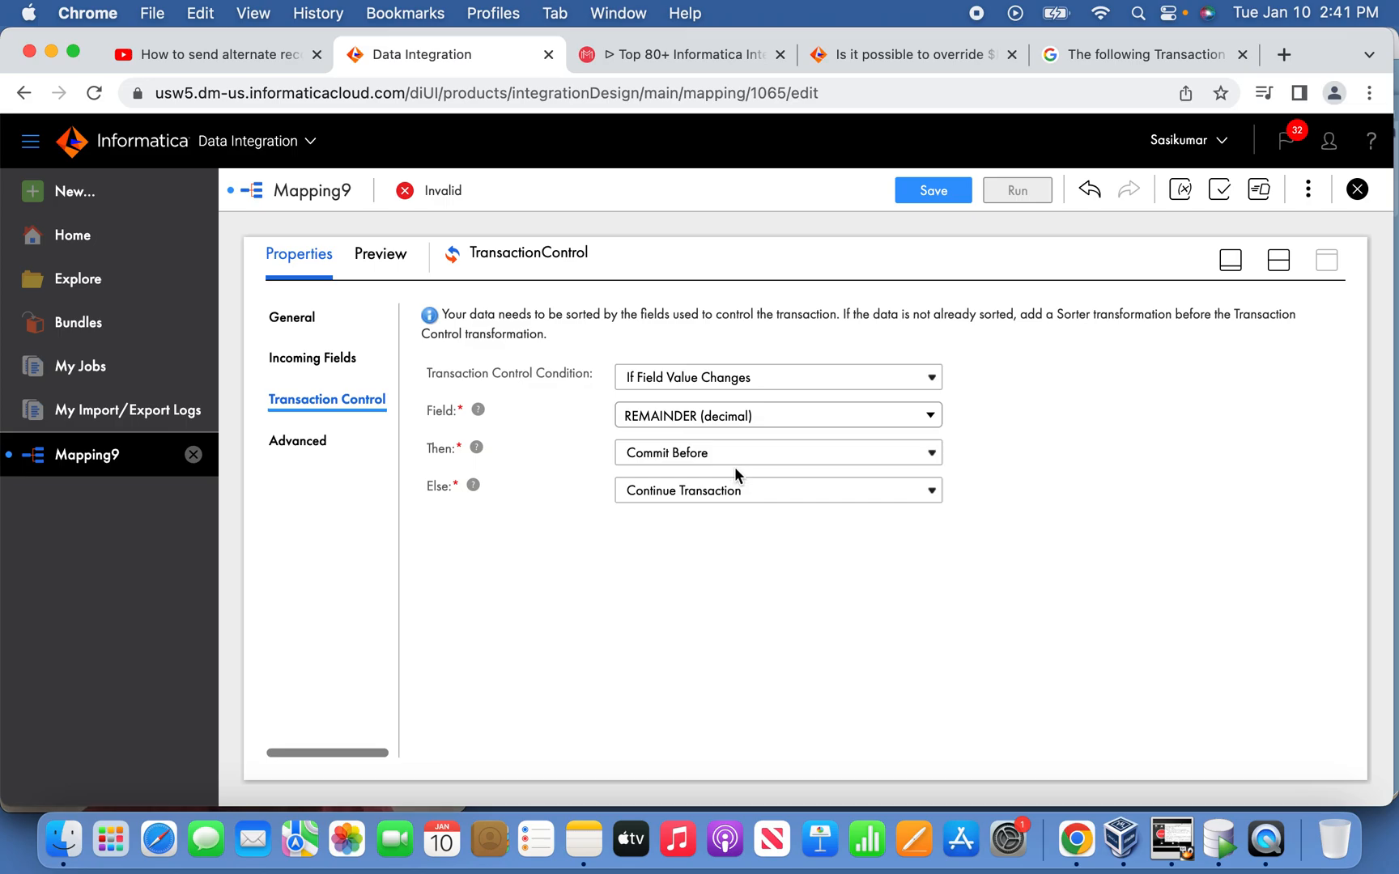
{"action": "mouse_move", "coordinate": [797, 475]}
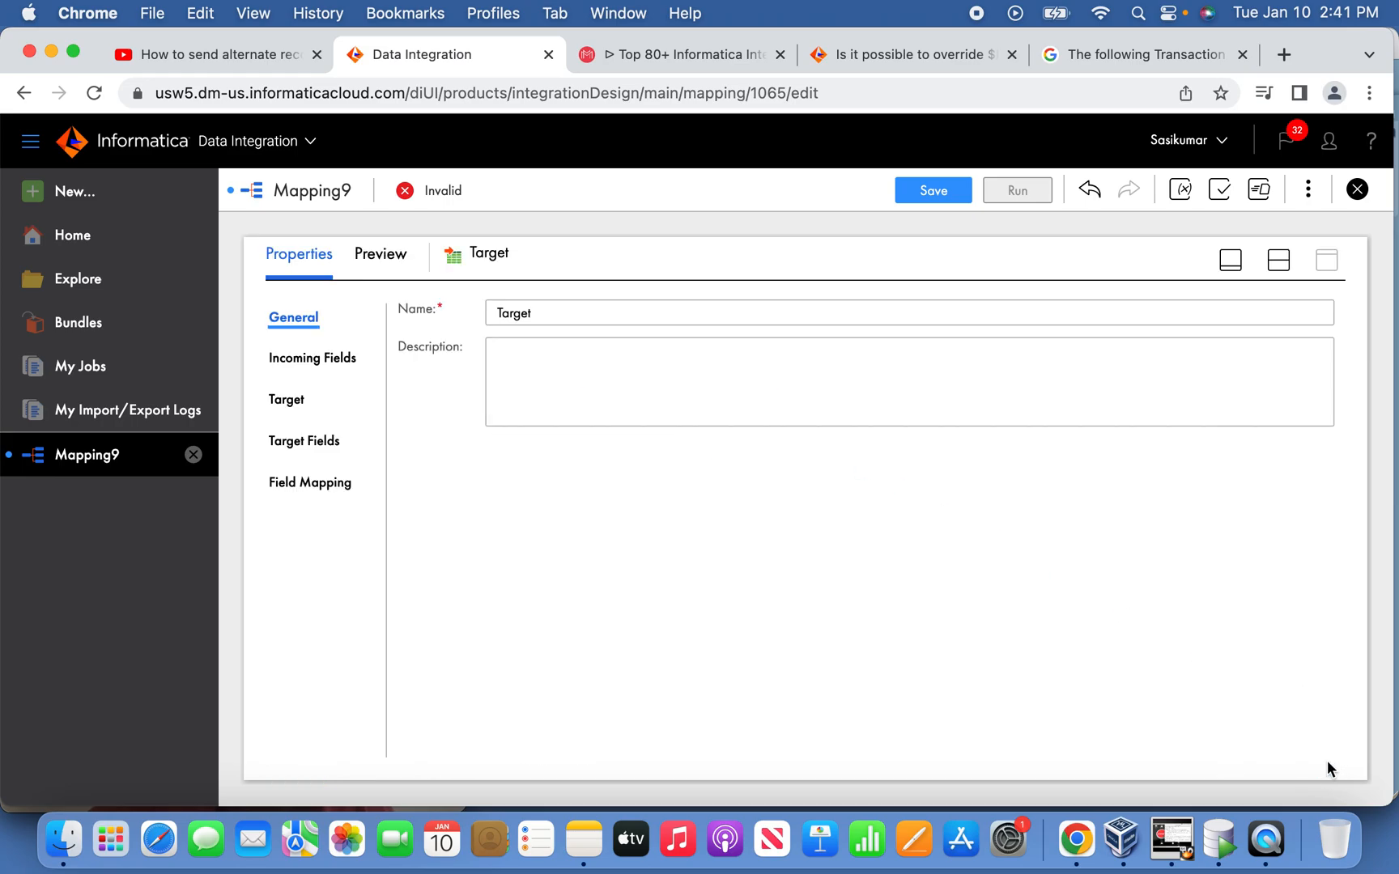
- Set the Target connection to csv (Flat File) as a Single Object and open object selection
{"action": "left_click", "coordinate": [286, 399]}
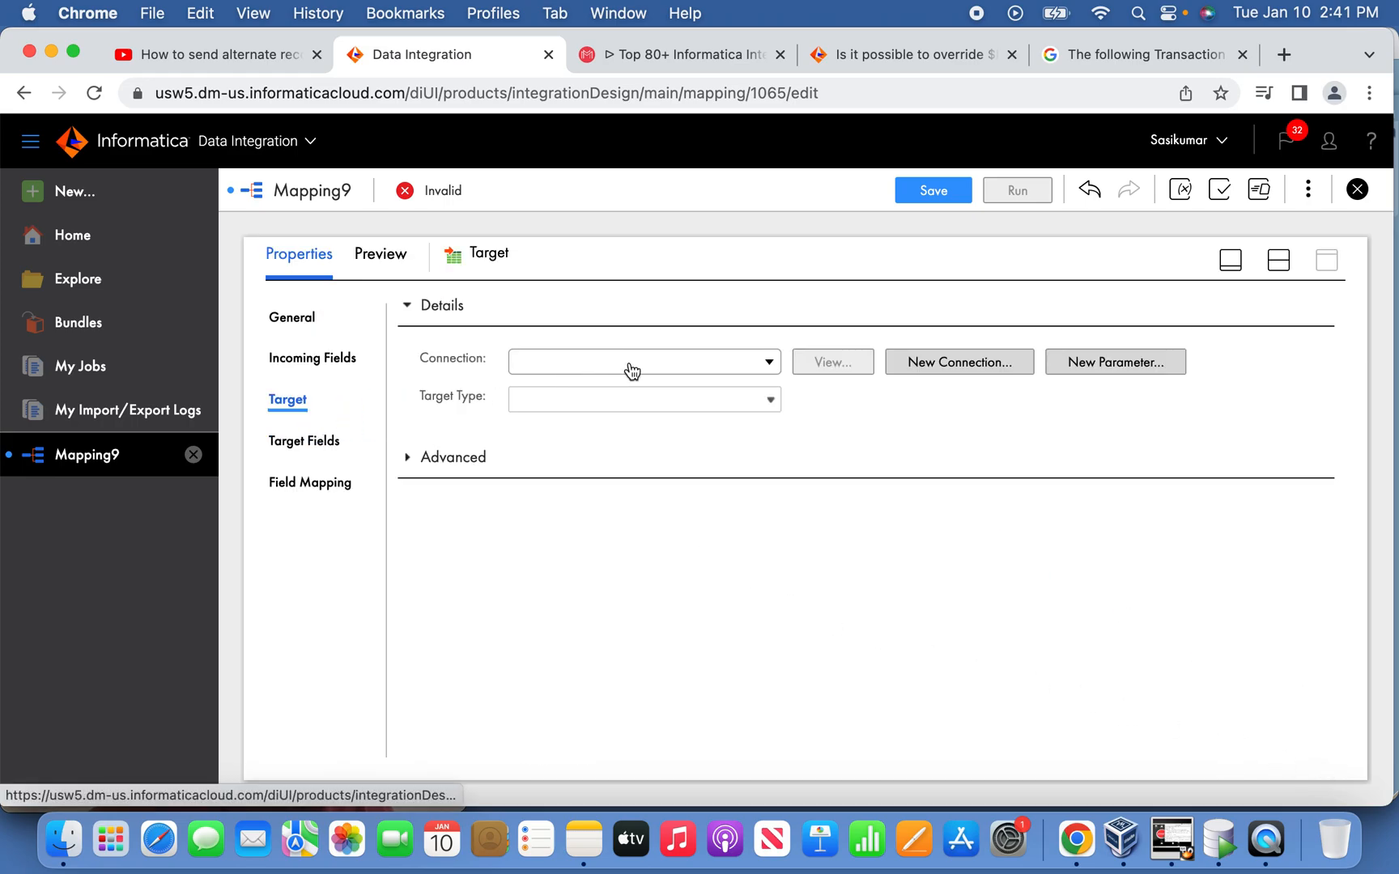
{"action": "left_click", "coordinate": [642, 361]}
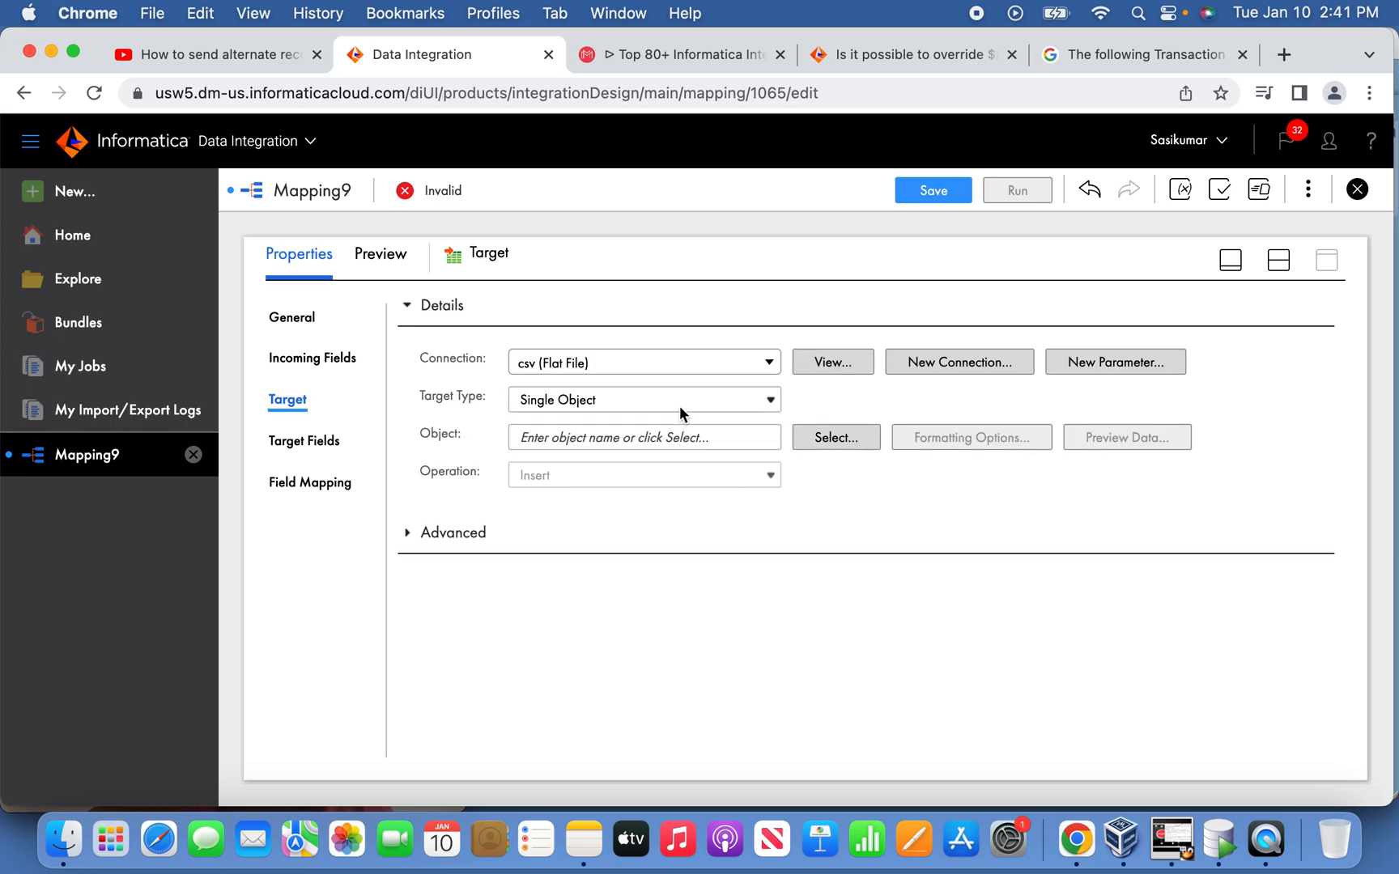
{"action": "mouse_move", "coordinate": [835, 437]}
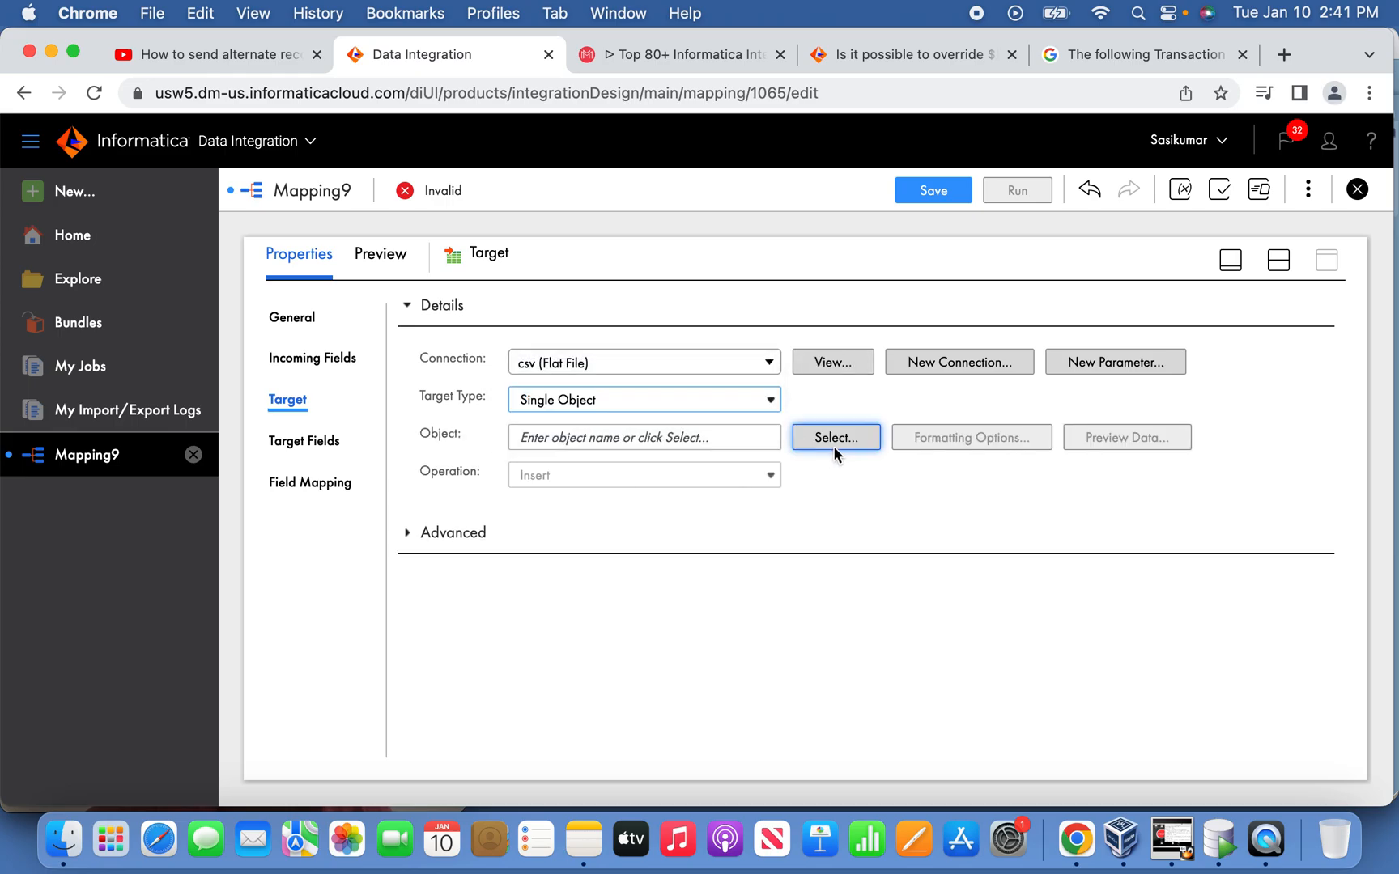
{"action": "left_click", "coordinate": [834, 438]}
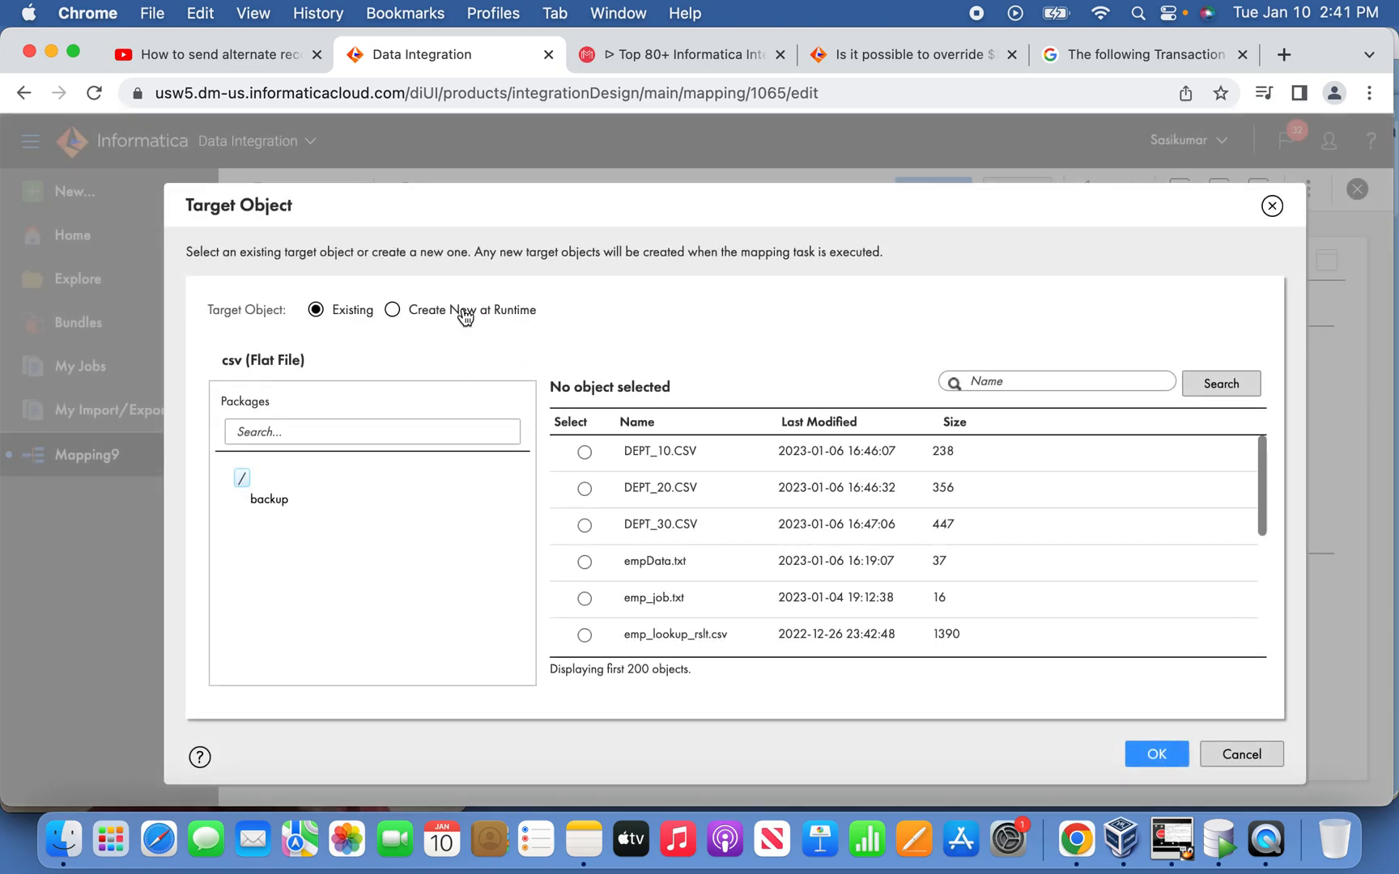
- Create the target at runtime with file name IIF(REMAINDER=0,'EVEN.CSV','ODD.CSV')
{"action": "left_click", "coordinate": [391, 309]}
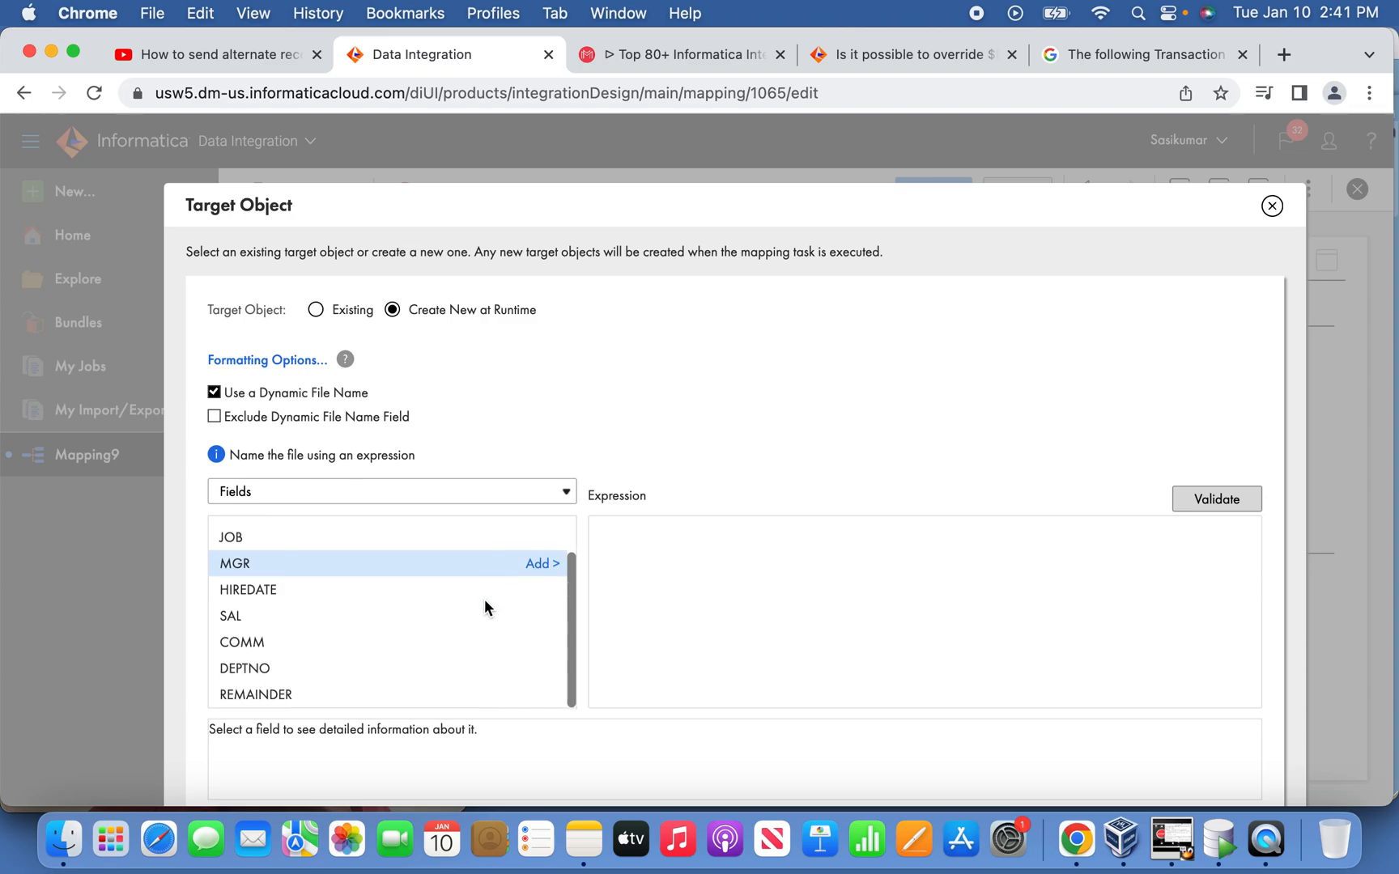
{"action": "mouse_move", "coordinate": [638, 584]}
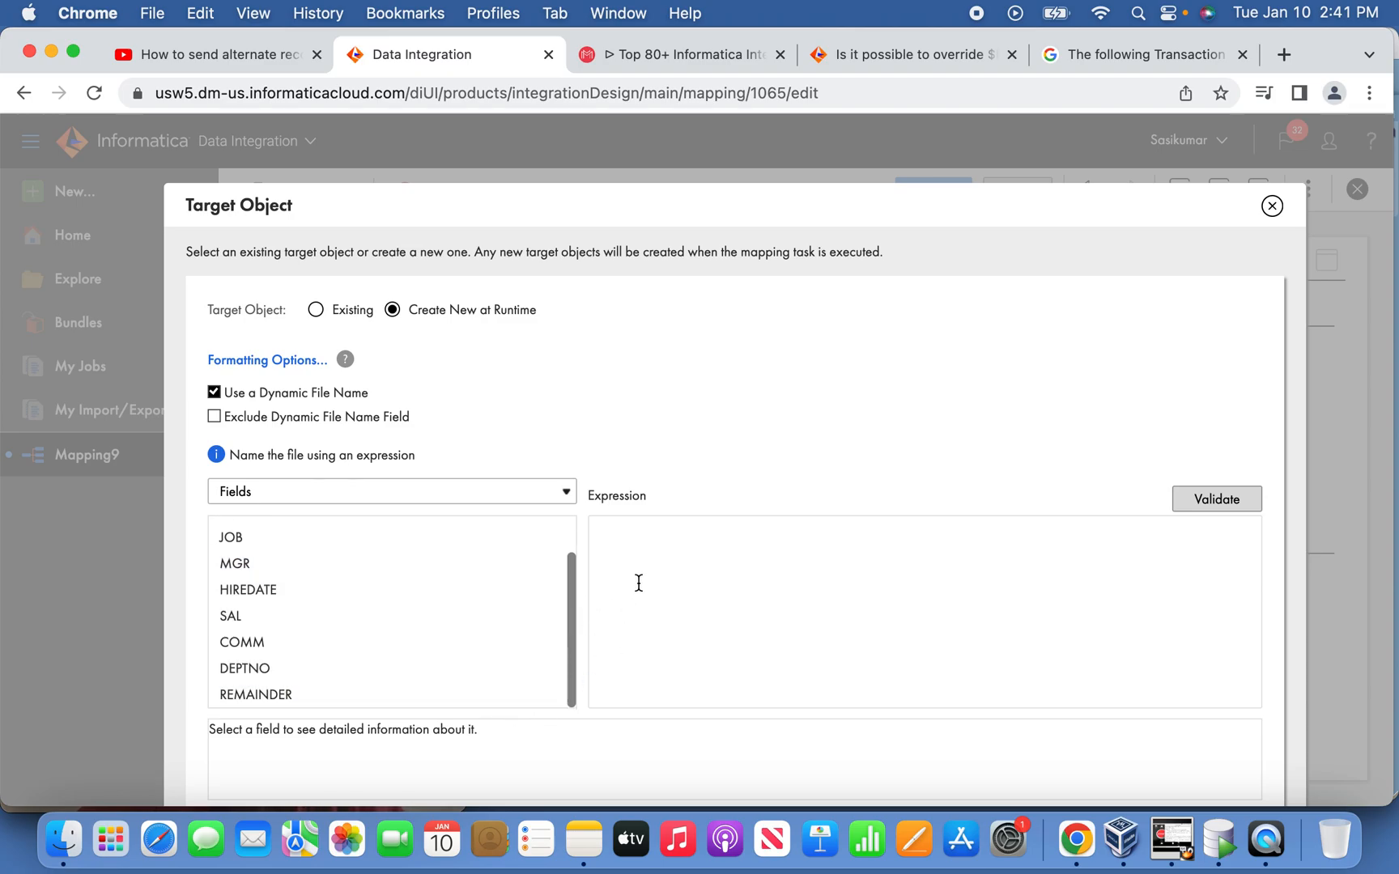
{"action": "type", "text": "IIF("}
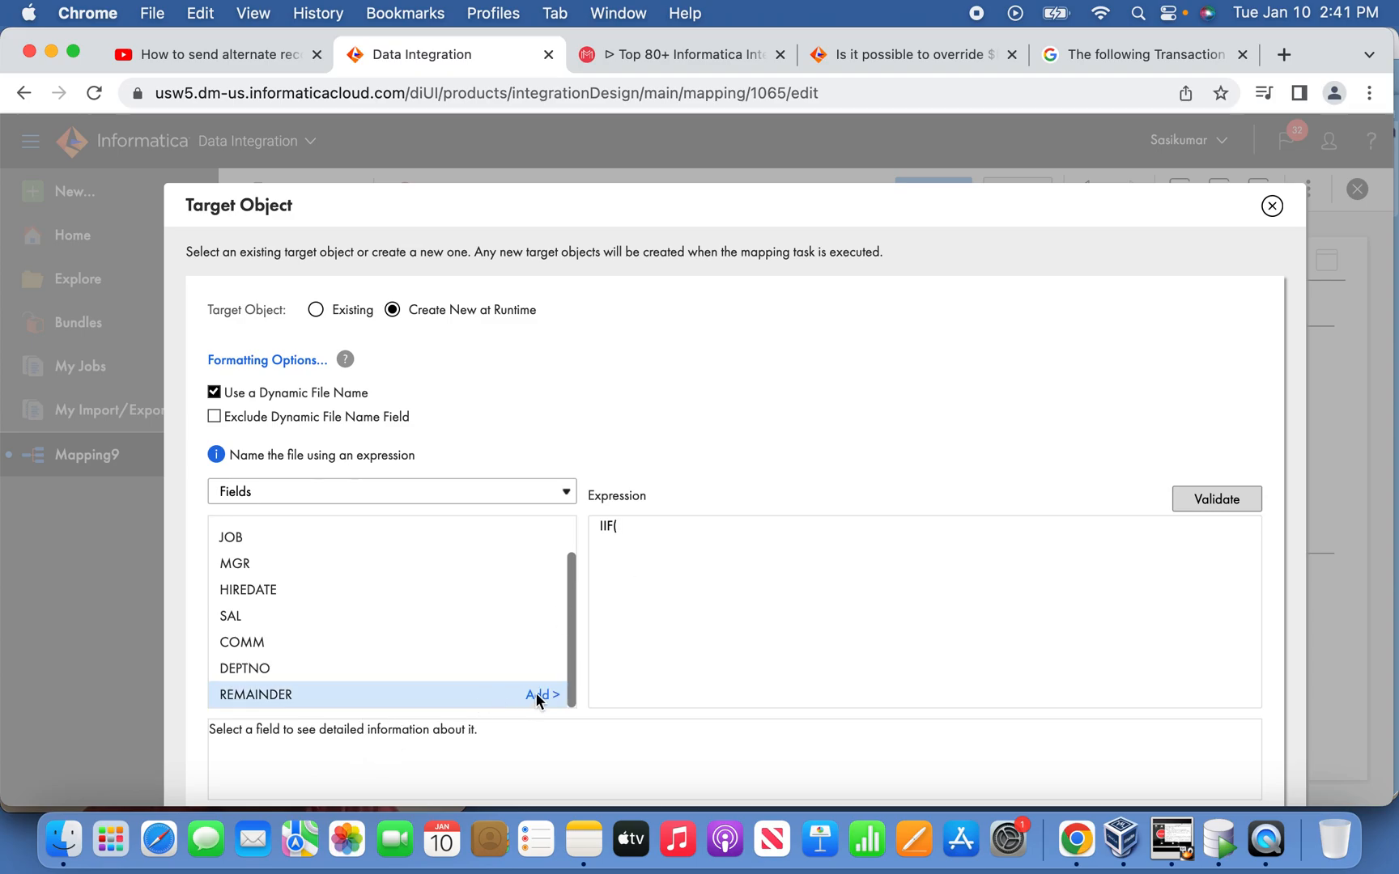
{"action": "left_click", "coordinate": [541, 694]}
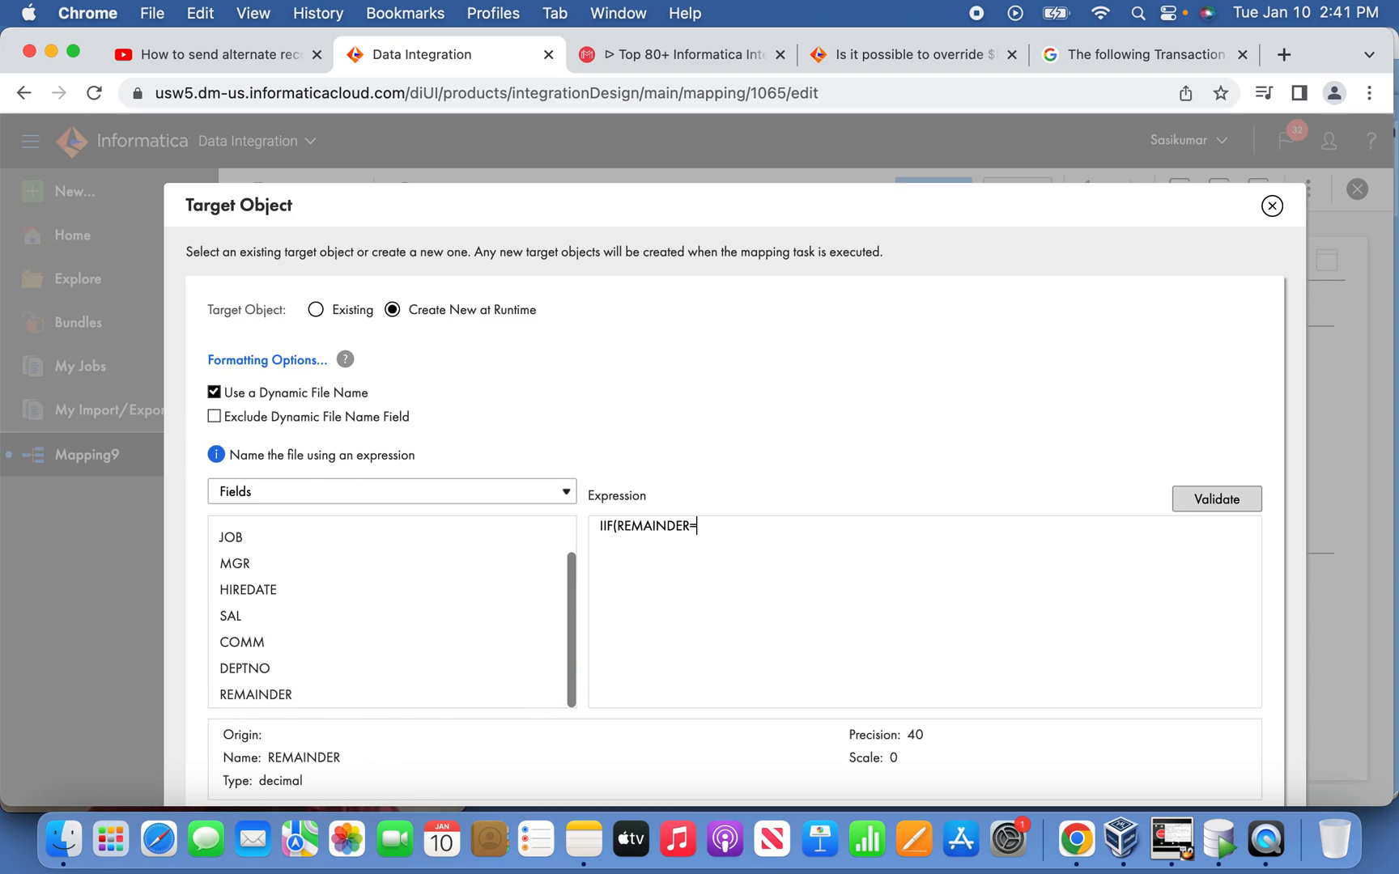
{"action": "type", "text": "0,'EVEN"}
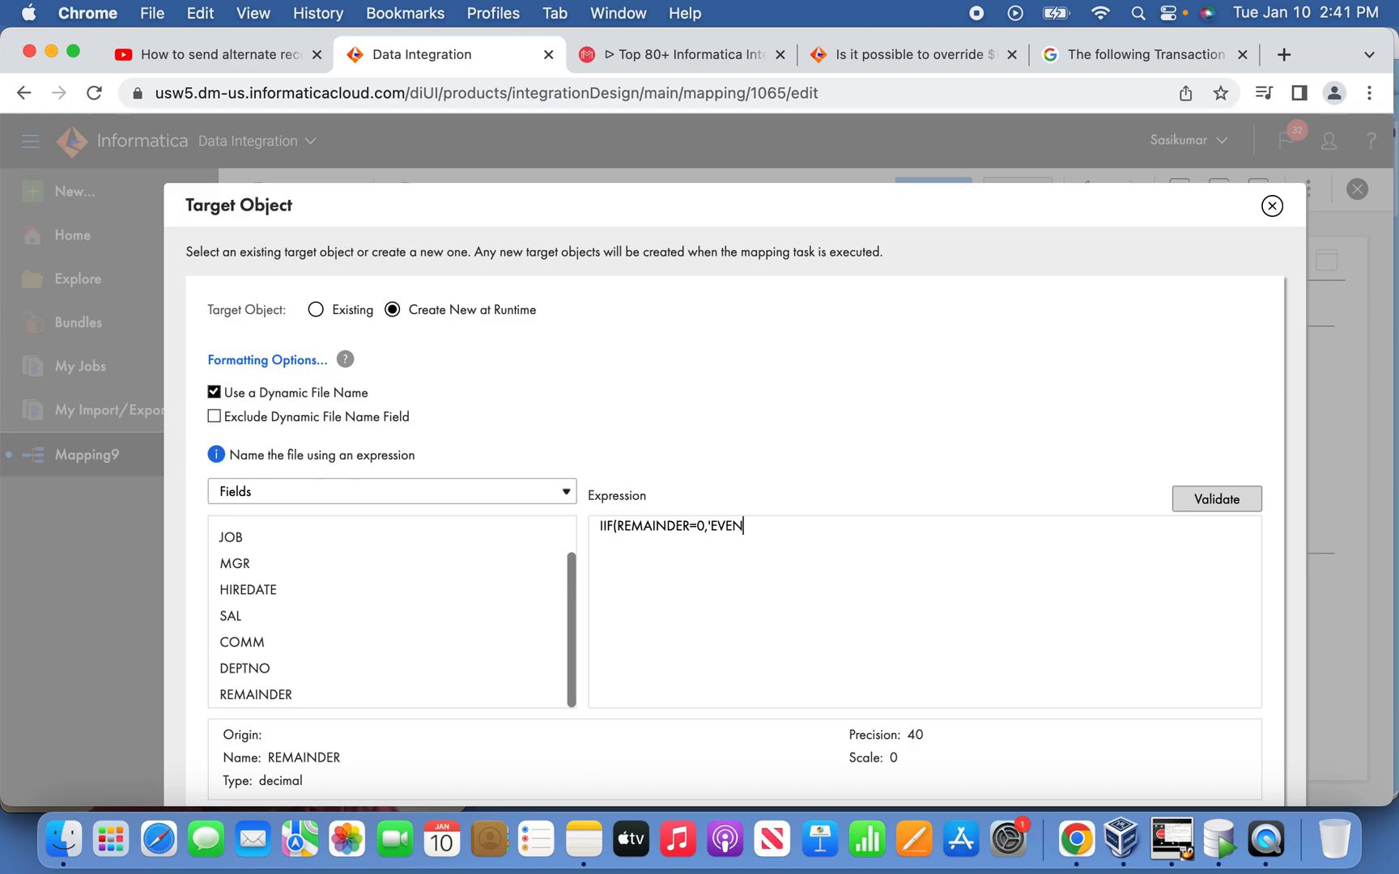
{"action": "type", "text": ".CSV','"}
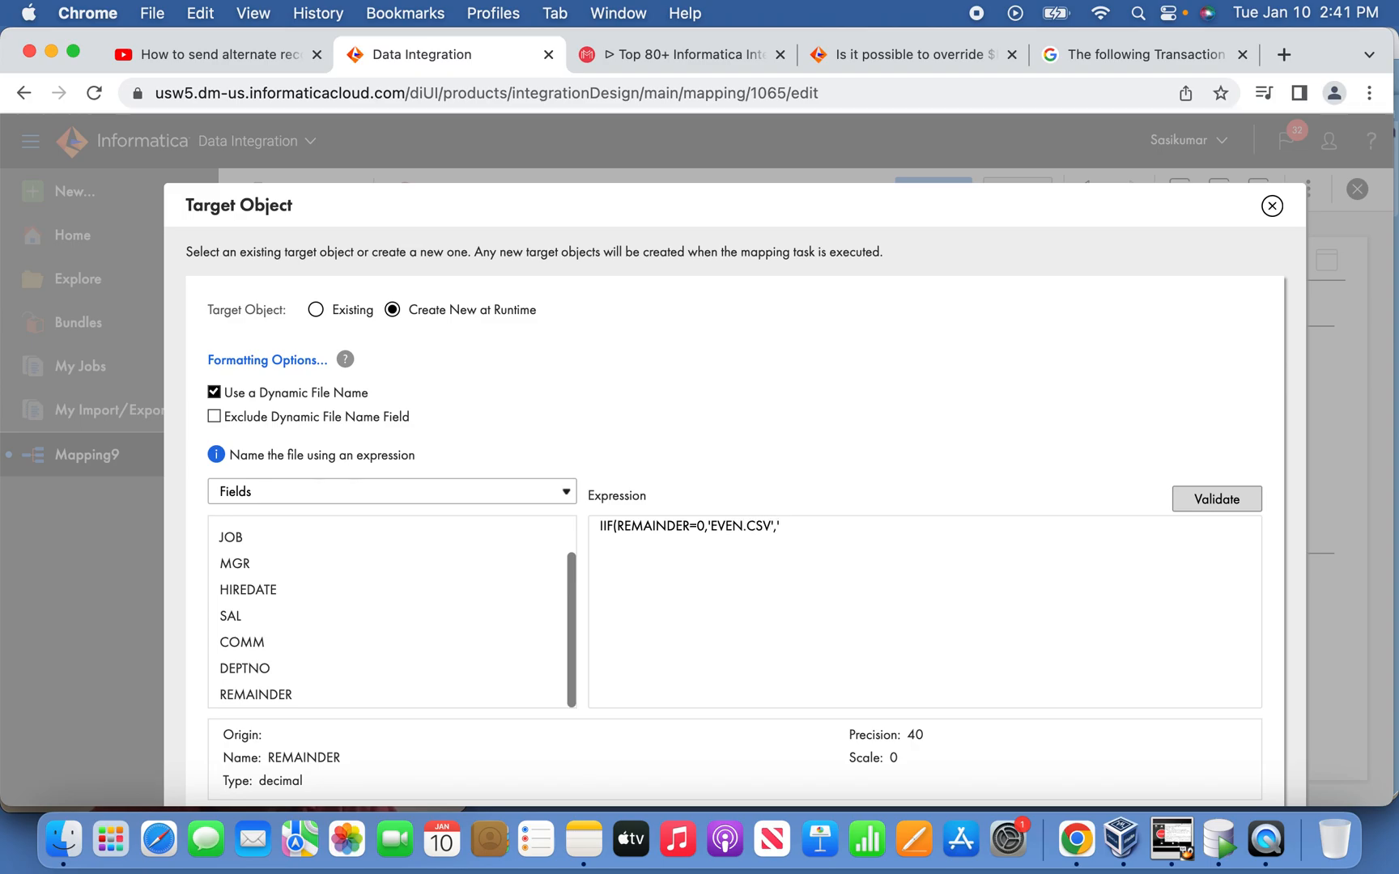
{"action": "type", "text": "ODD.CSV')"}
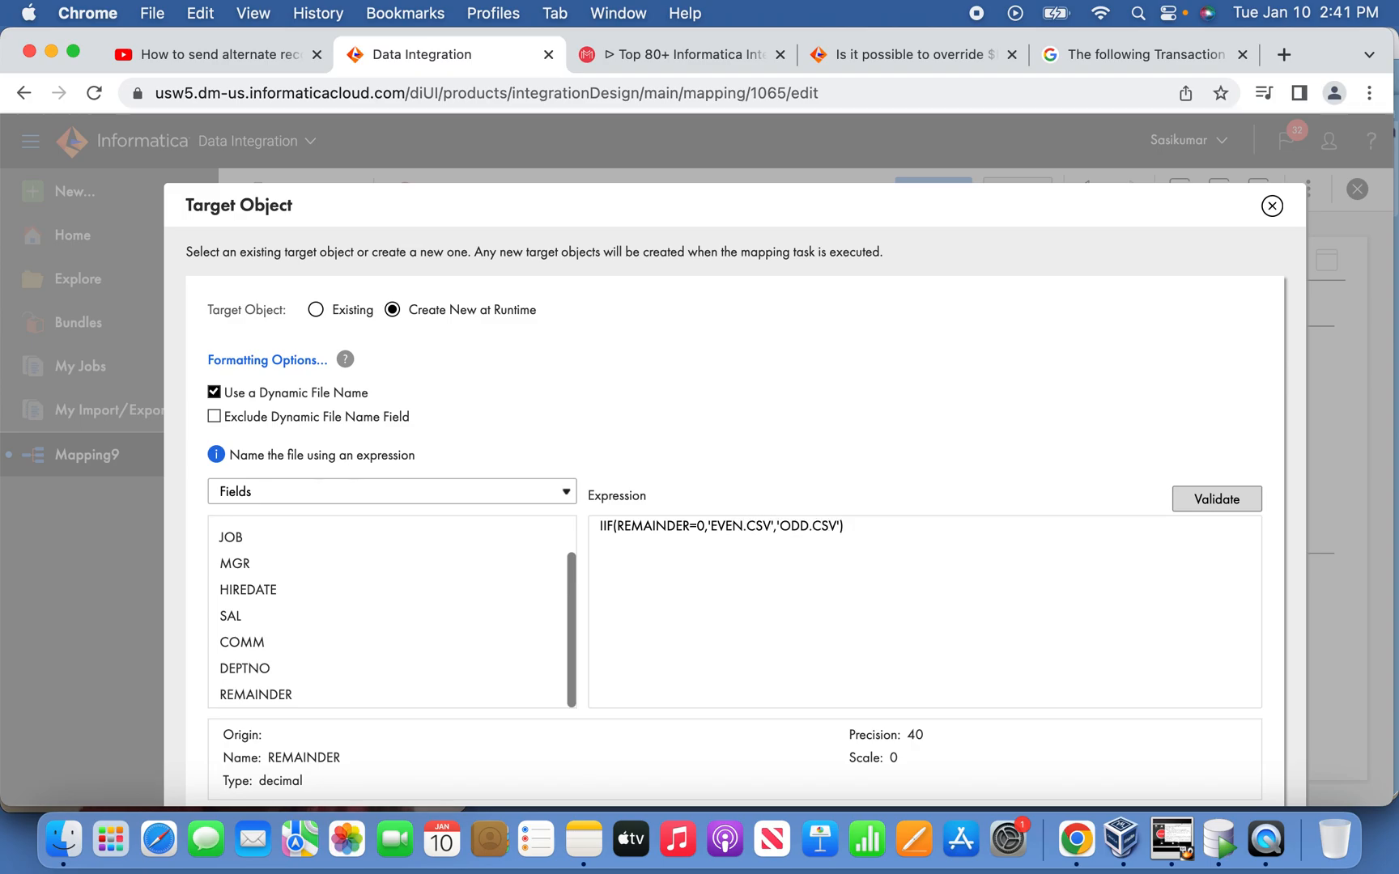
{"action": "left_click", "coordinate": [1215, 498]}
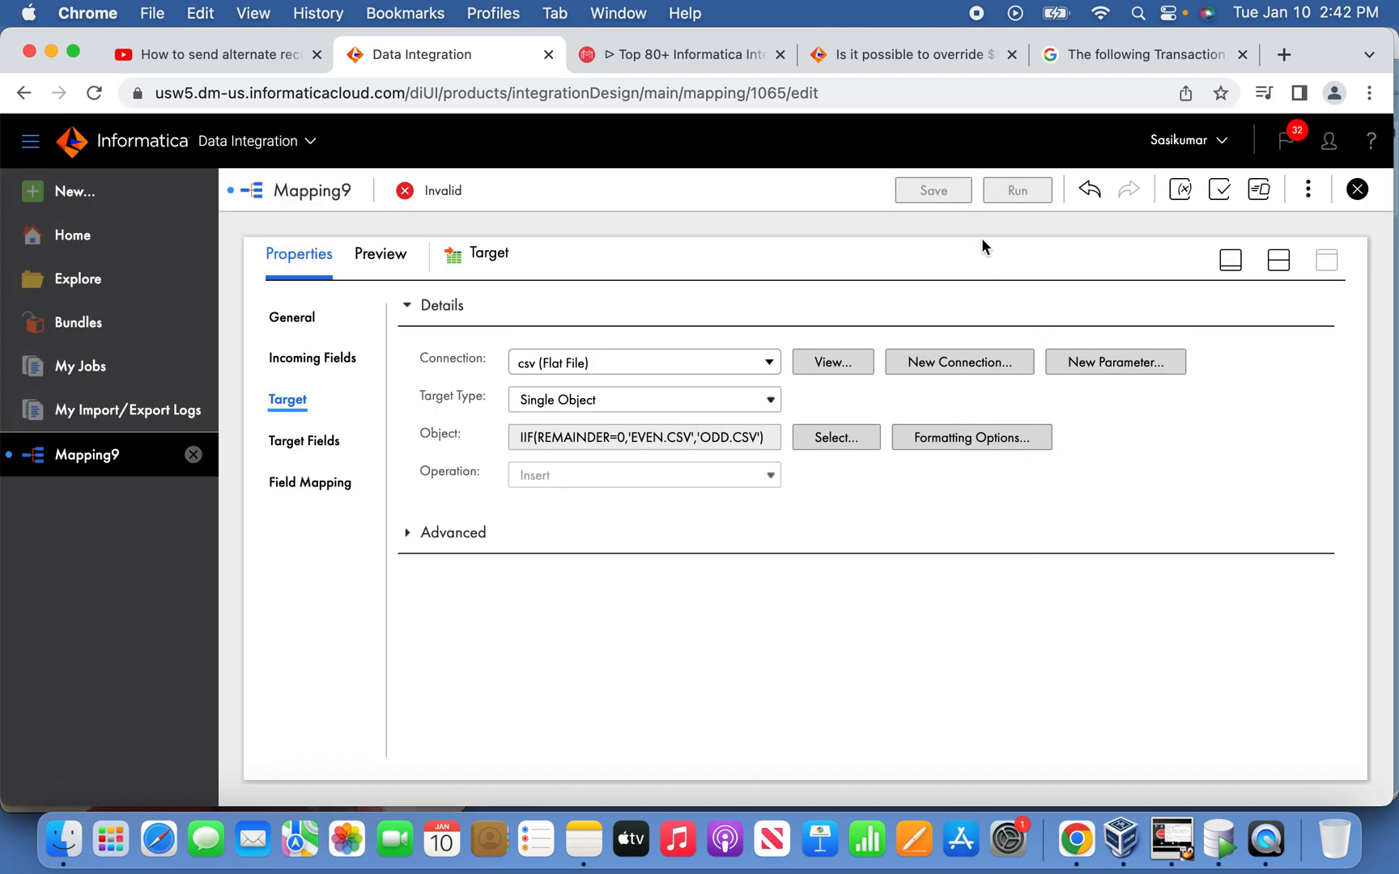
- Save Mapping9, then start it from the Run Mapping9 dialog
{"action": "left_click", "coordinate": [933, 190]}
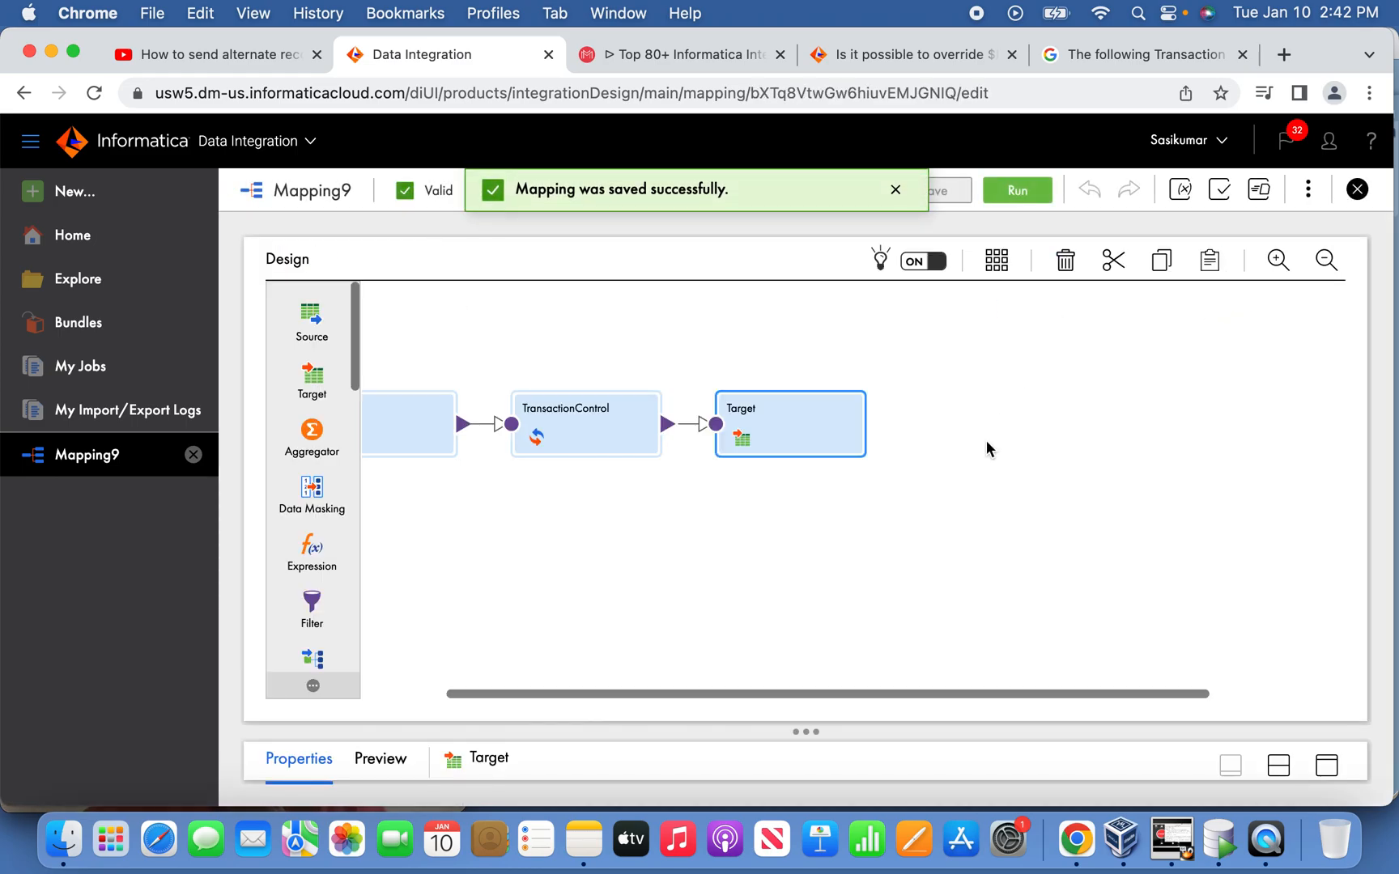
{"action": "left_click", "coordinate": [1016, 190]}
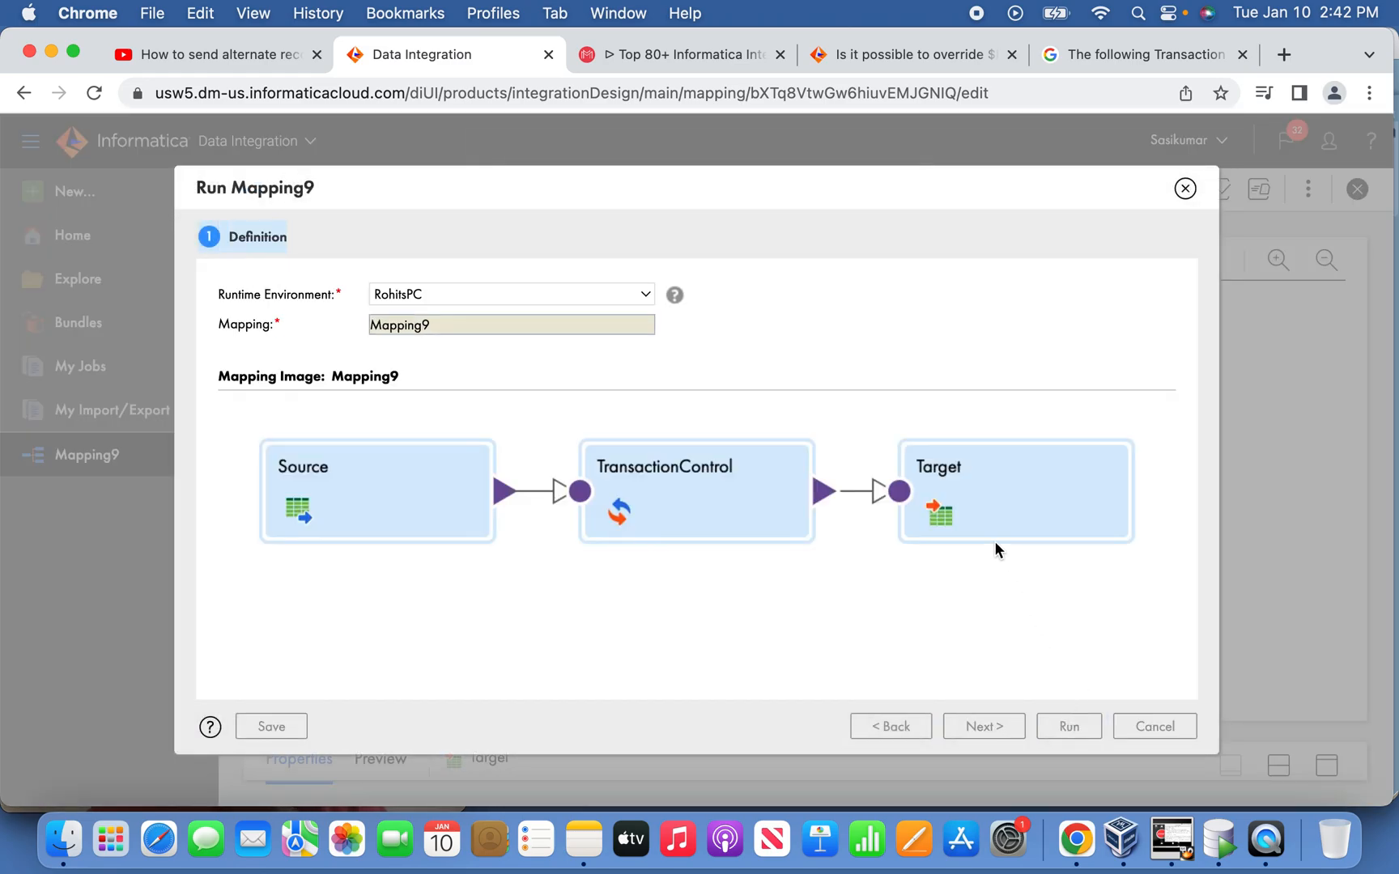
{"action": "left_click", "coordinate": [1068, 726]}
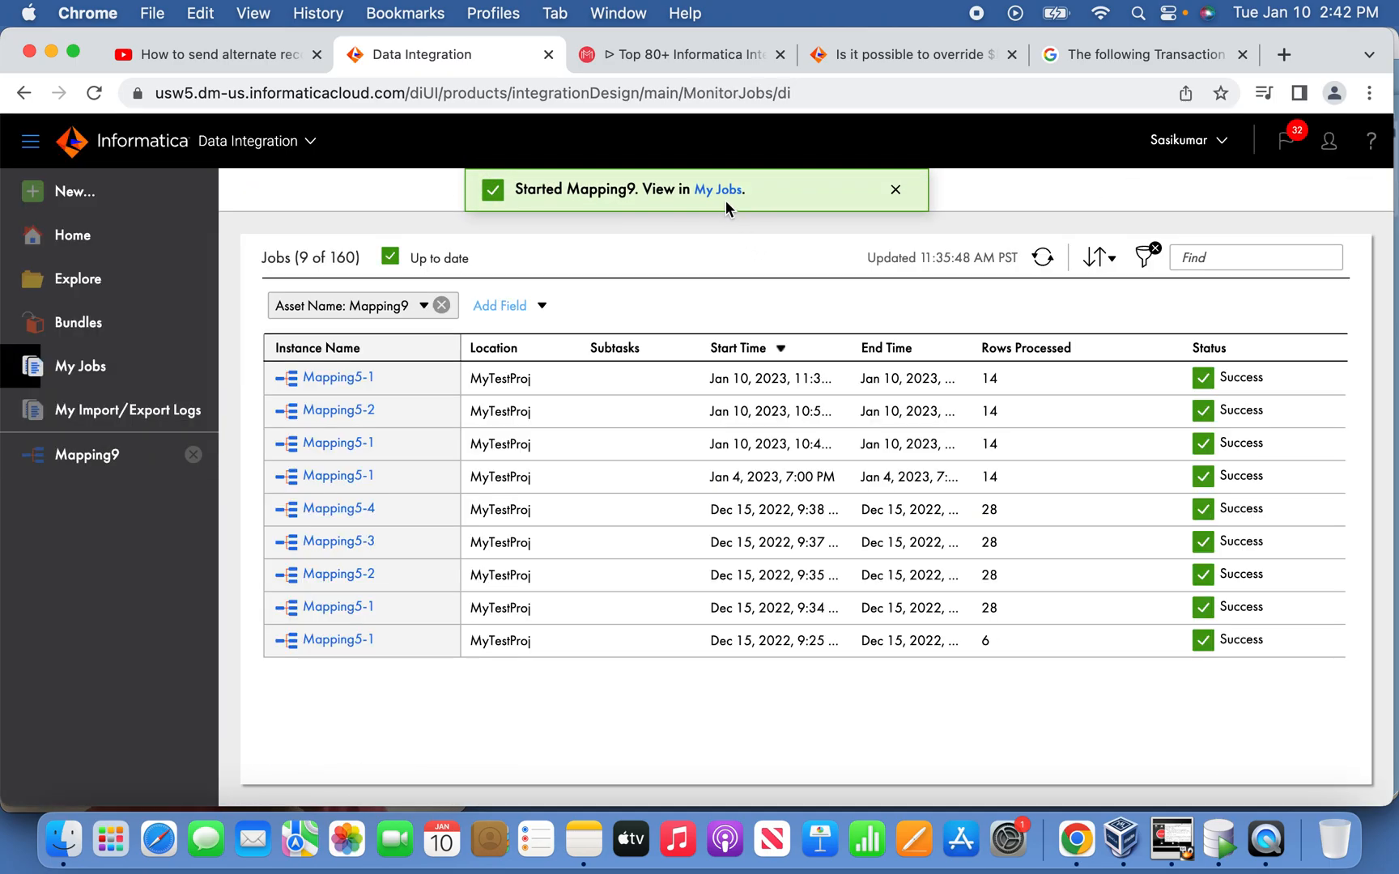
- Open My Jobs and refresh until the Mapping9 job shows Success with 14 rows
{"action": "left_click", "coordinate": [1041, 257]}
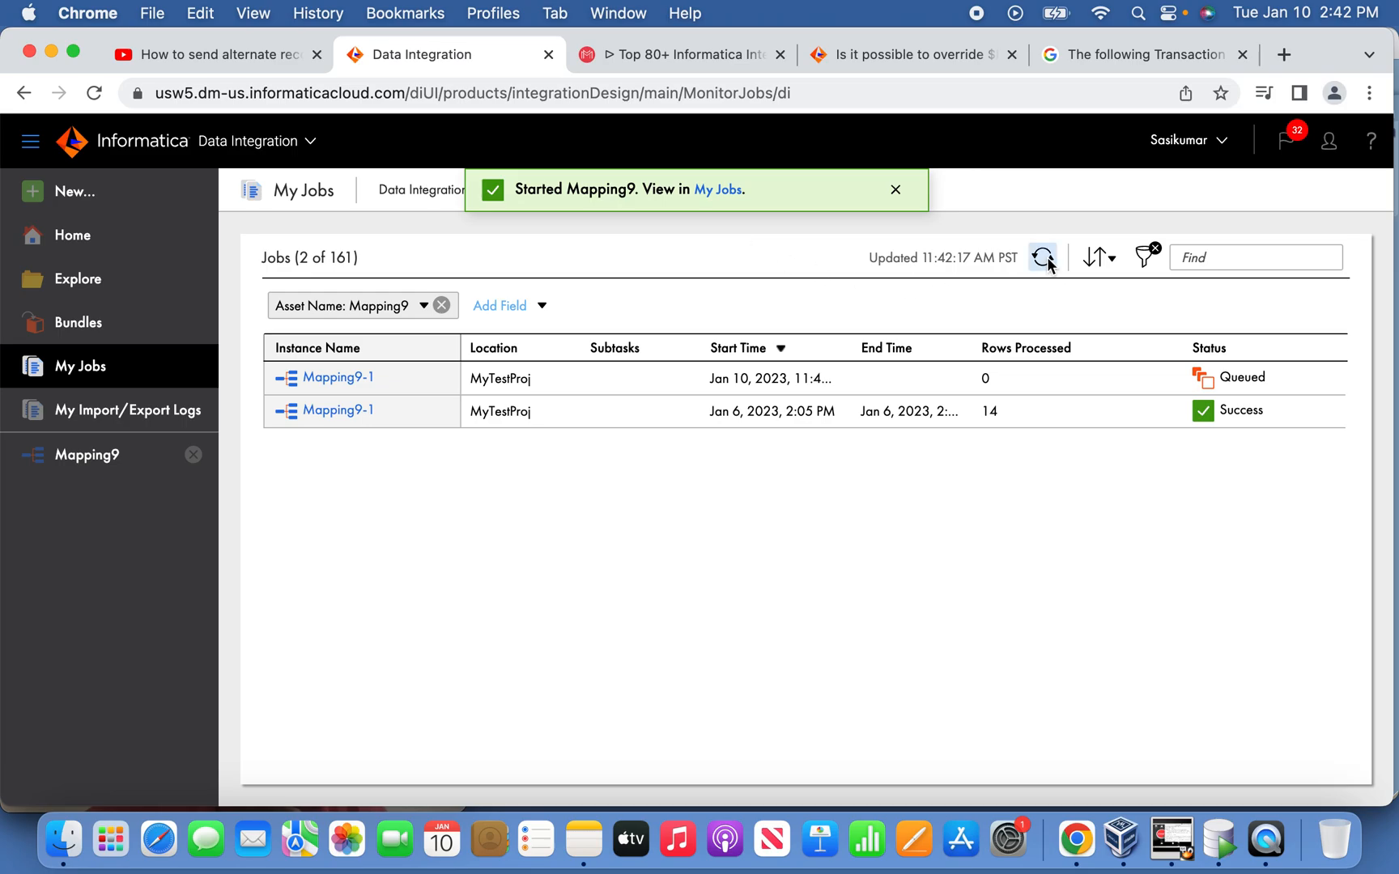
{"action": "left_click", "coordinate": [1041, 258]}
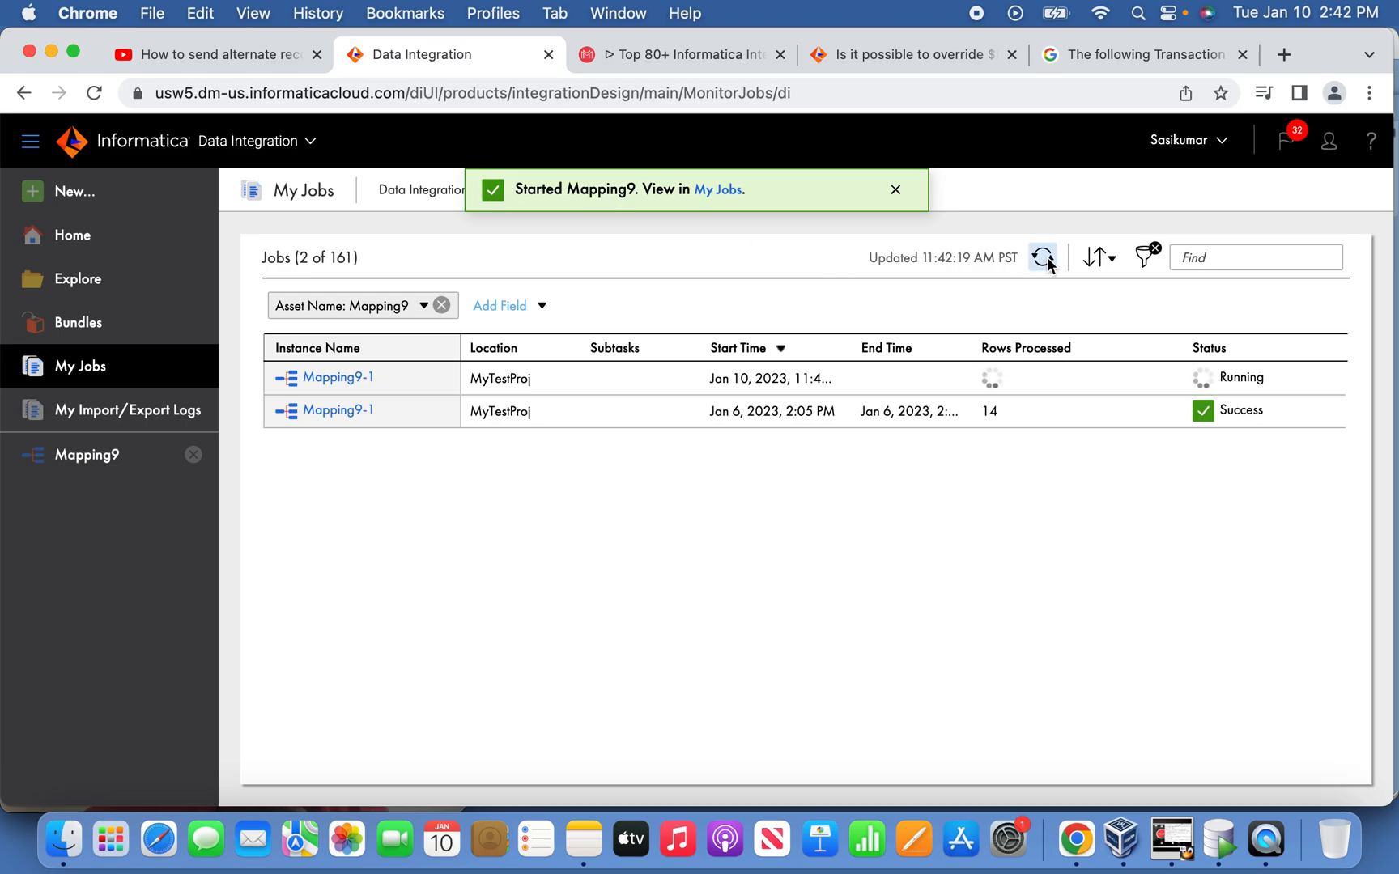
{"action": "left_click", "coordinate": [895, 189]}
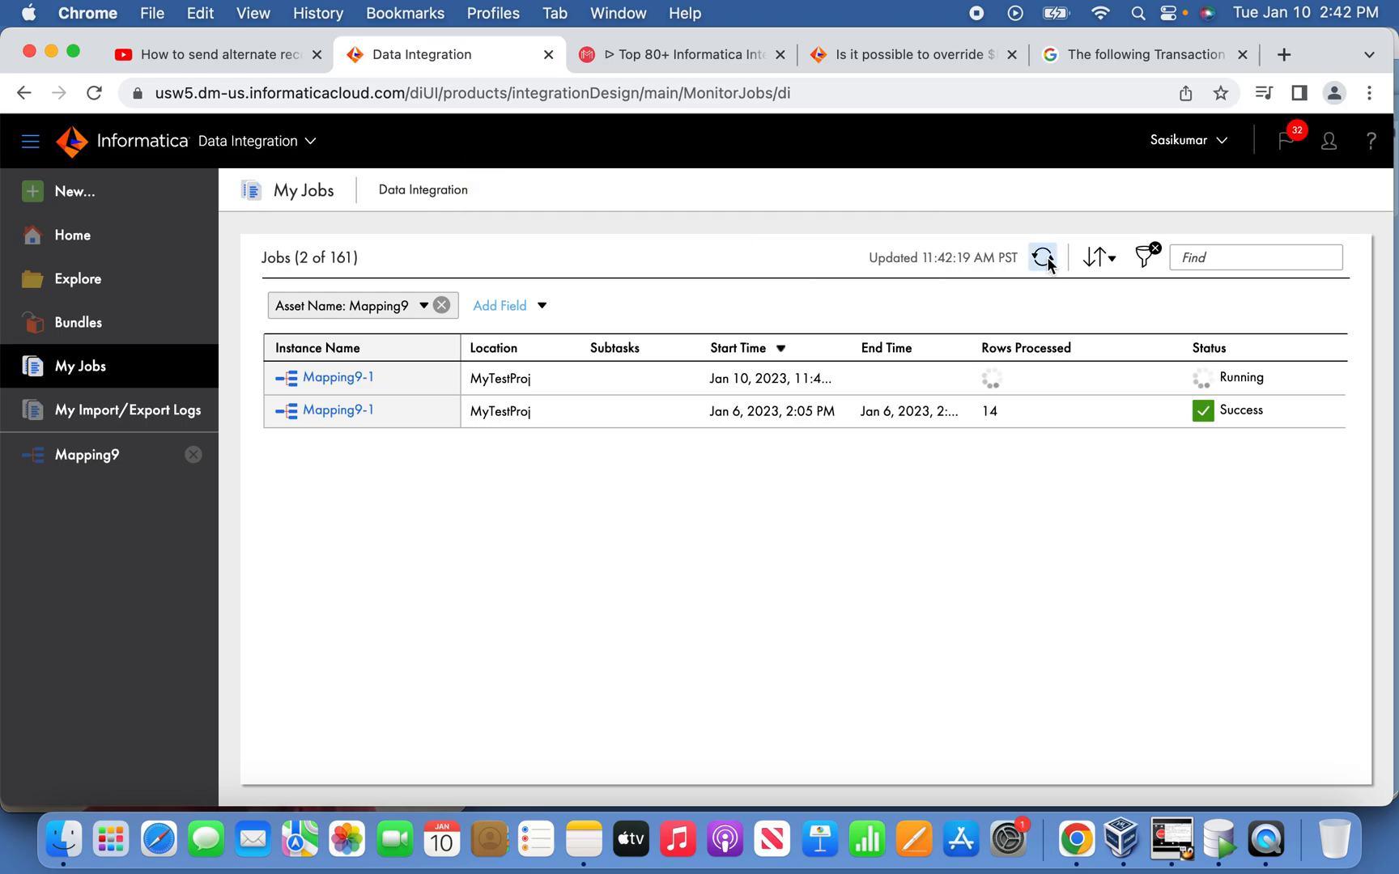
{"action": "left_click", "coordinate": [1041, 258]}
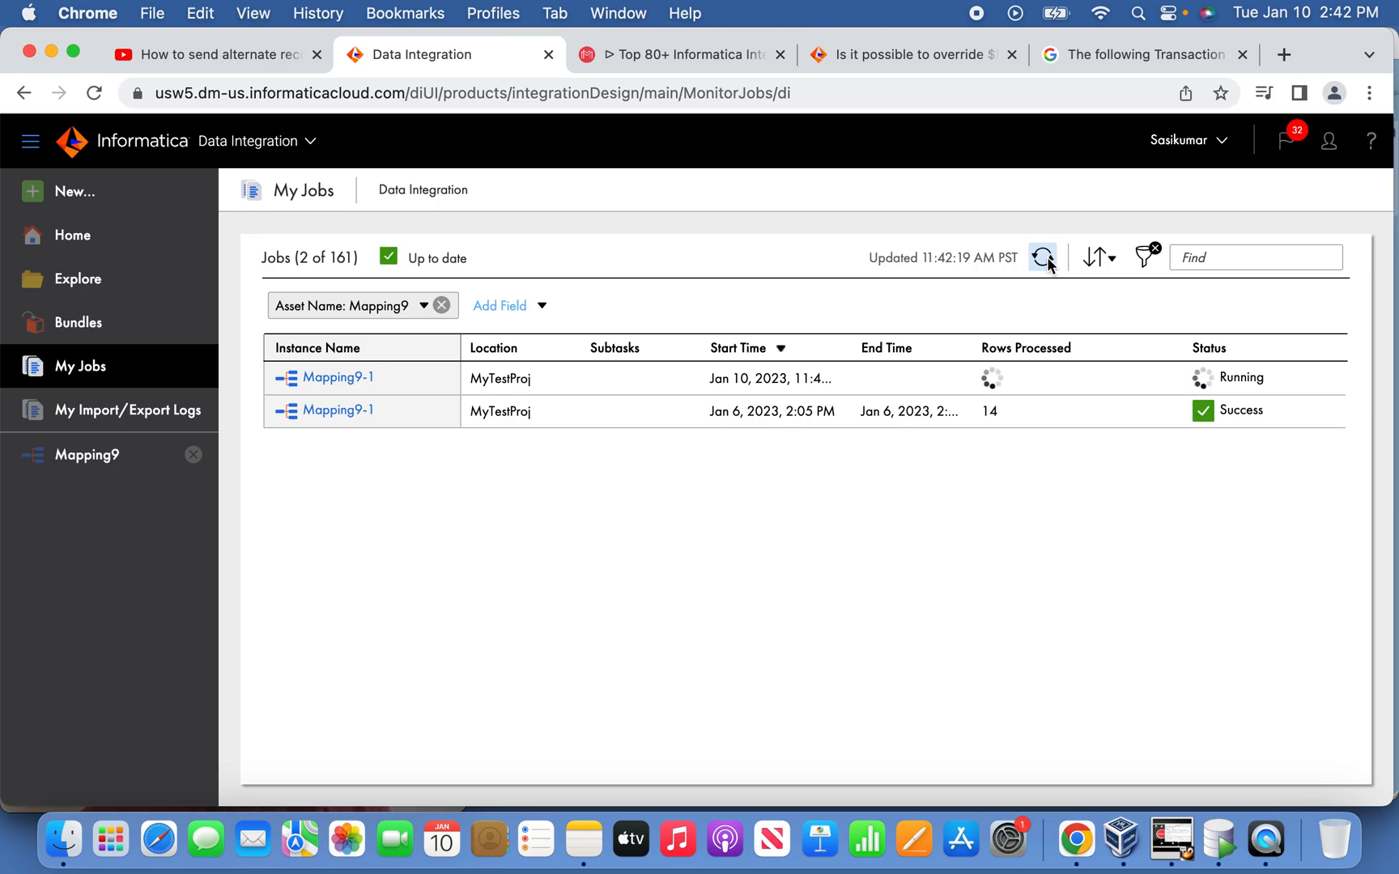
{"action": "left_click", "coordinate": [1041, 258]}
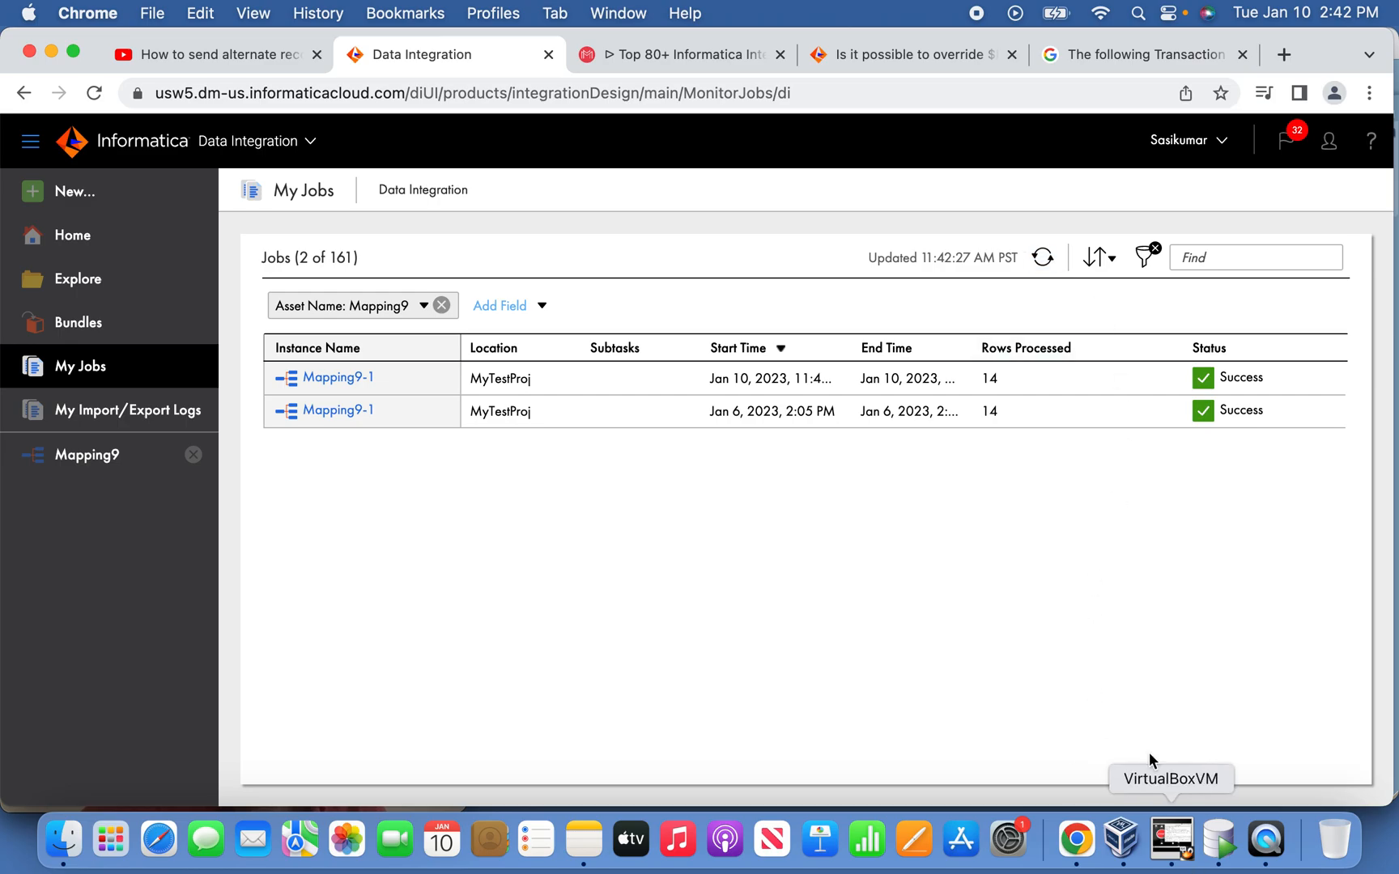
{"action": "mouse_move", "coordinate": [973, 18]}
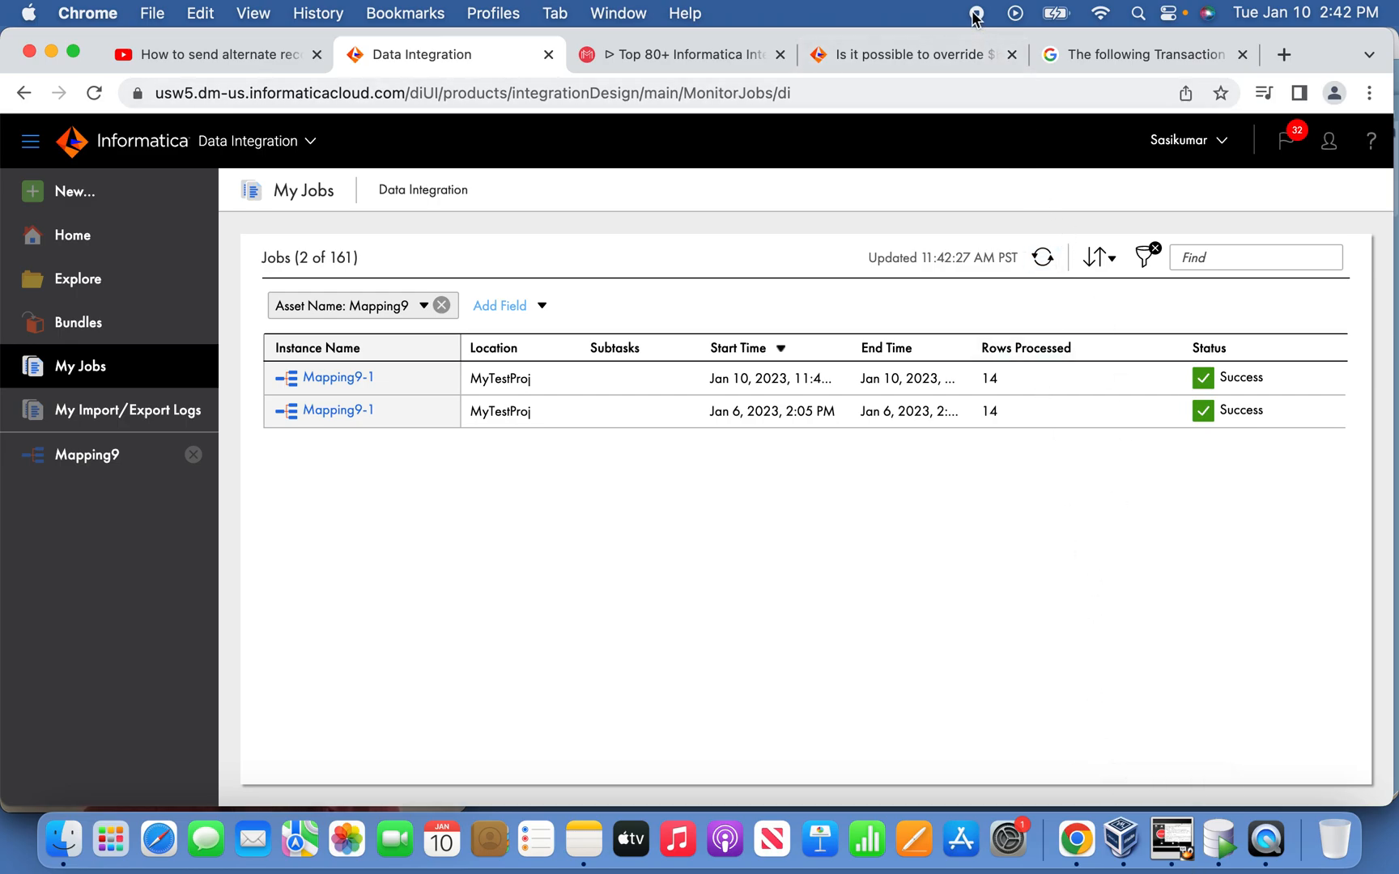